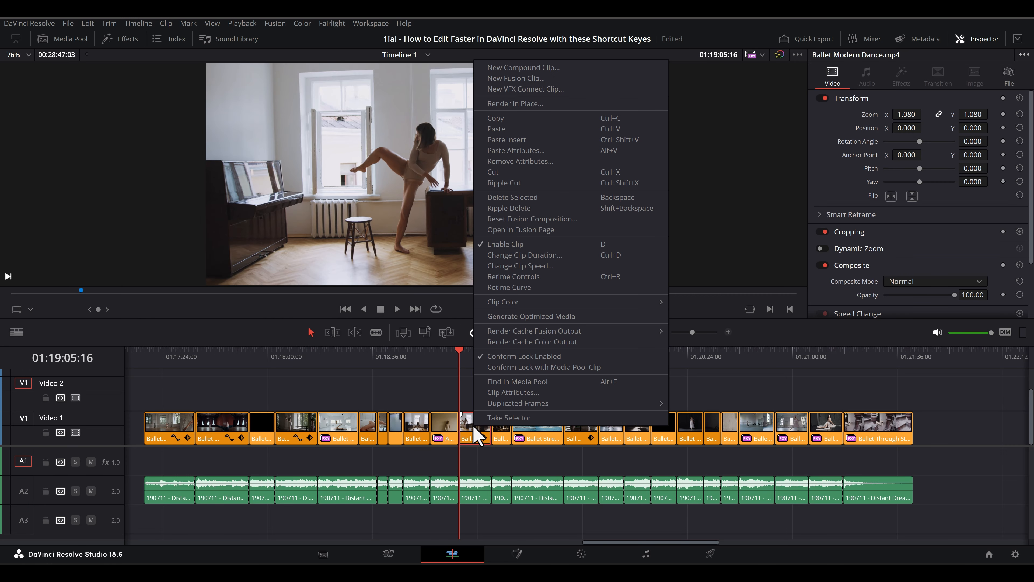
{"action": "mouse_move", "coordinate": [504, 201]}
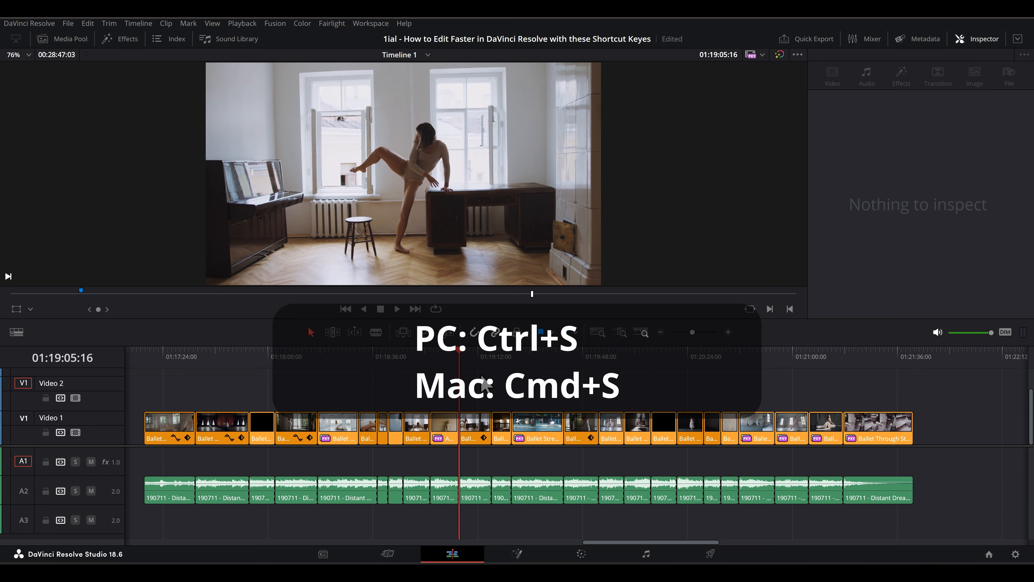
Step: Save the project with the current ballet timeline edits via the File menu
{"action": "left_click", "coordinate": [67, 23]}
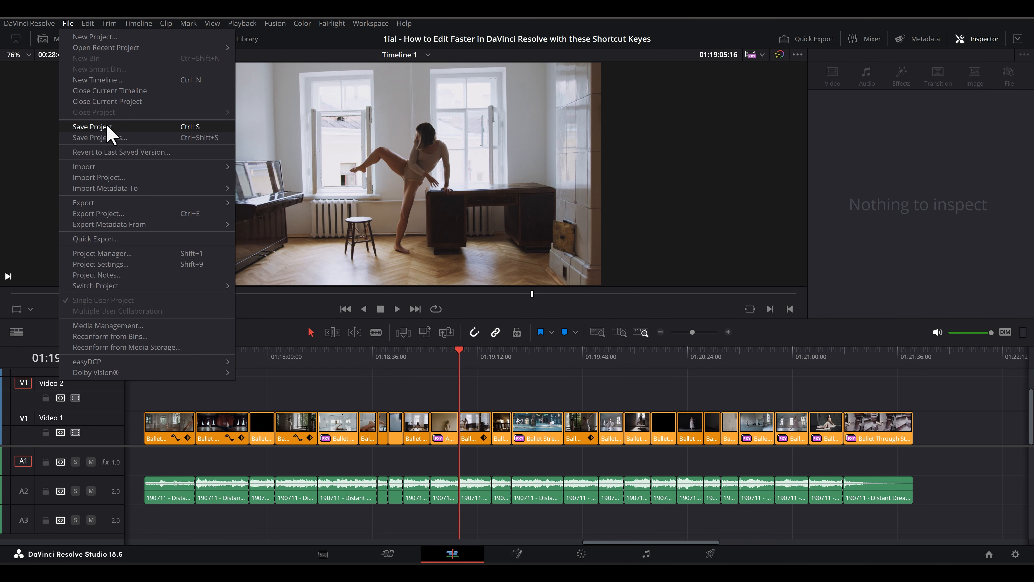
{"action": "left_click", "coordinate": [537, 427]}
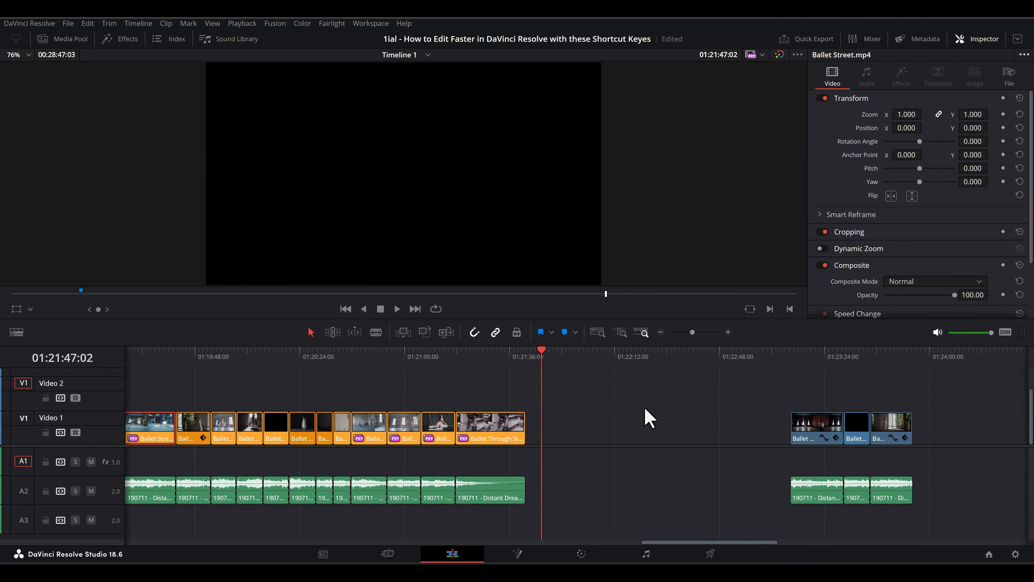
{"action": "key", "text": "Ctrl+V"}
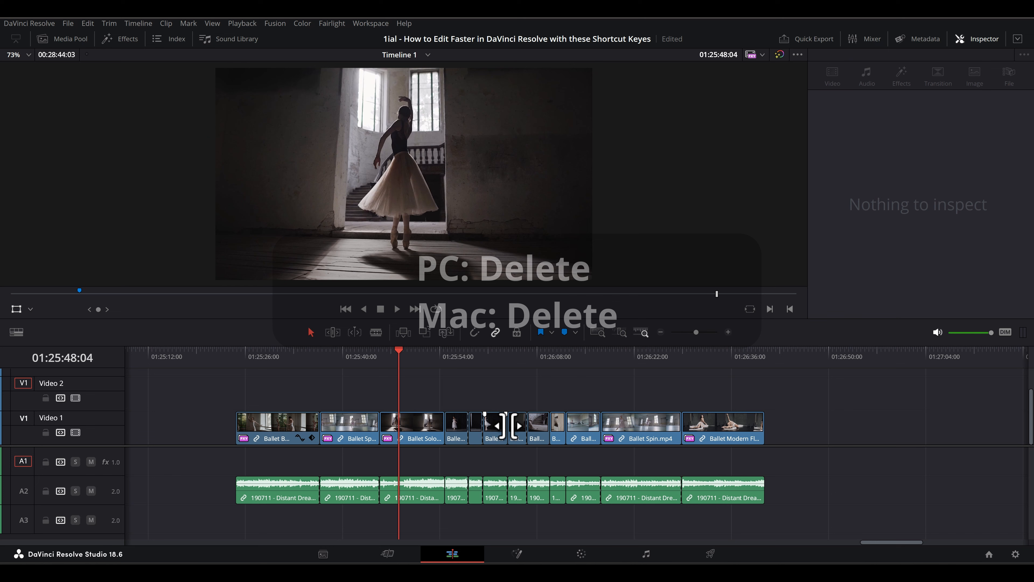
Step: Ripple-delete the short clip on Video 1 so the later clips close the gap
{"action": "left_click", "coordinate": [517, 427]}
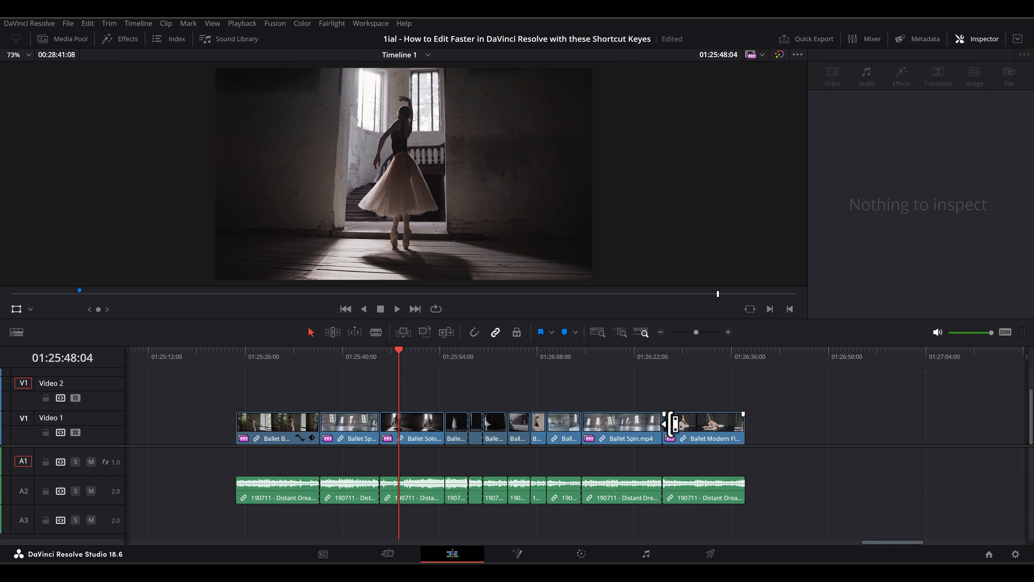
{"action": "scroll", "scroll_direction": "right", "scroll_amount": 3}
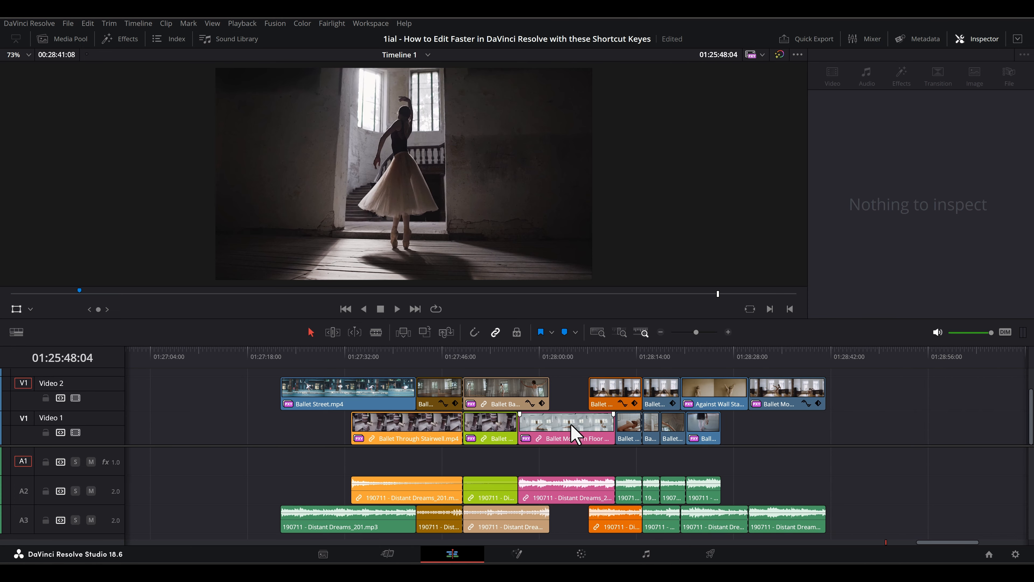
{"action": "left_click", "coordinate": [575, 434]}
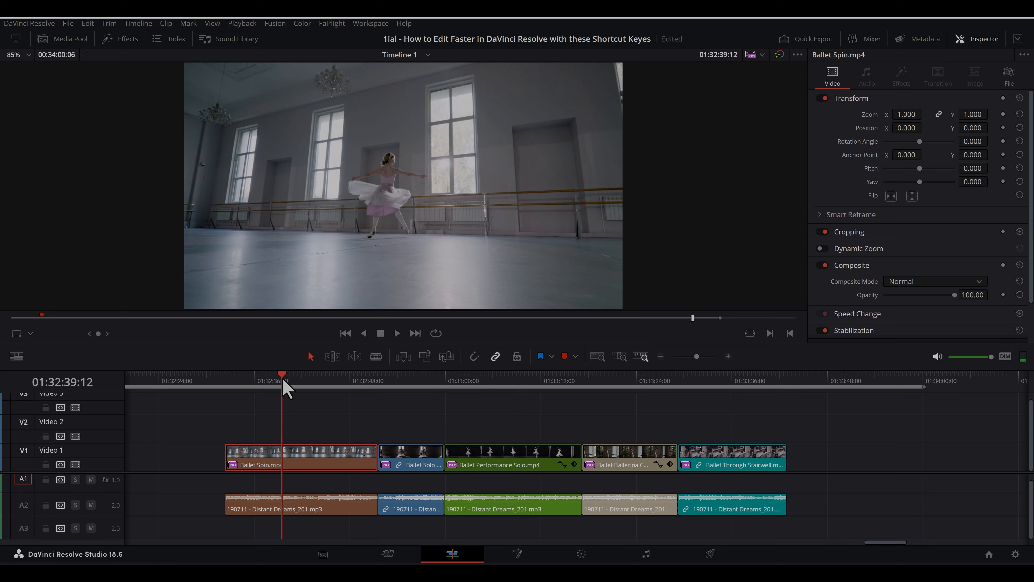
Step: Bring Compound Clip 1 Playhead Cut Example alone into view on Video 1 and select it
{"action": "left_click", "coordinate": [411, 458]}
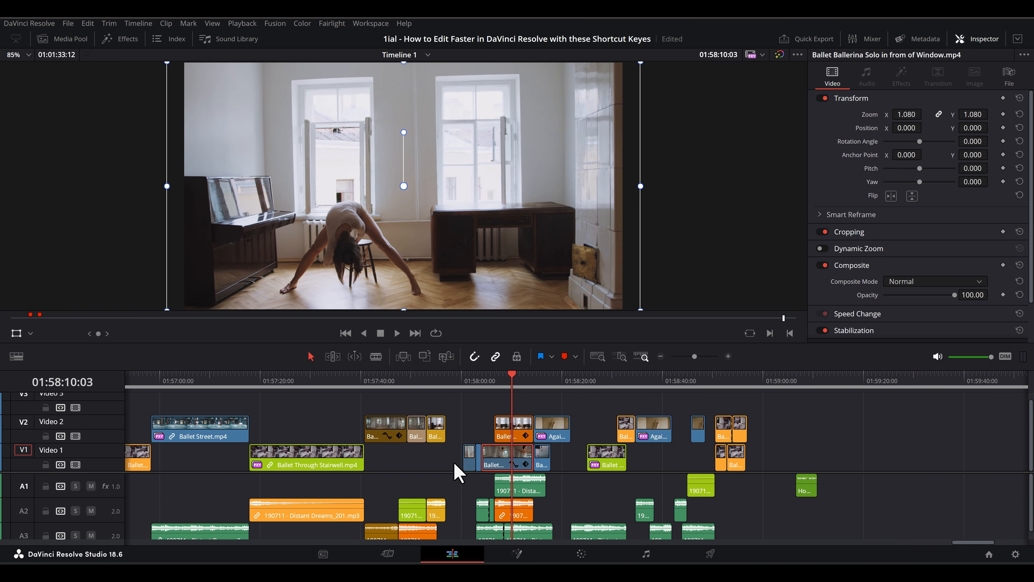
{"action": "left_click", "coordinate": [510, 428]}
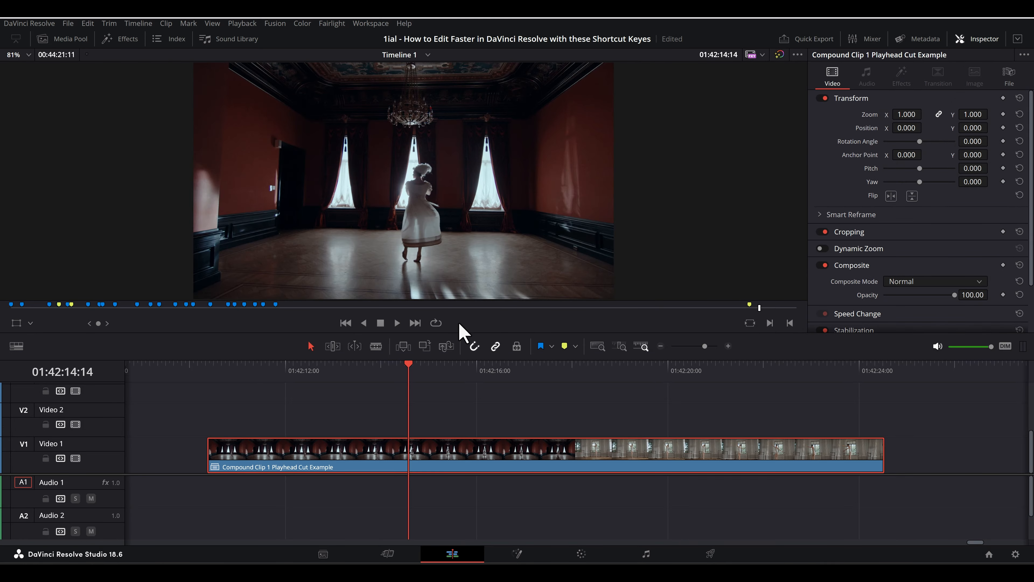
{"action": "mouse_move", "coordinate": [409, 379]}
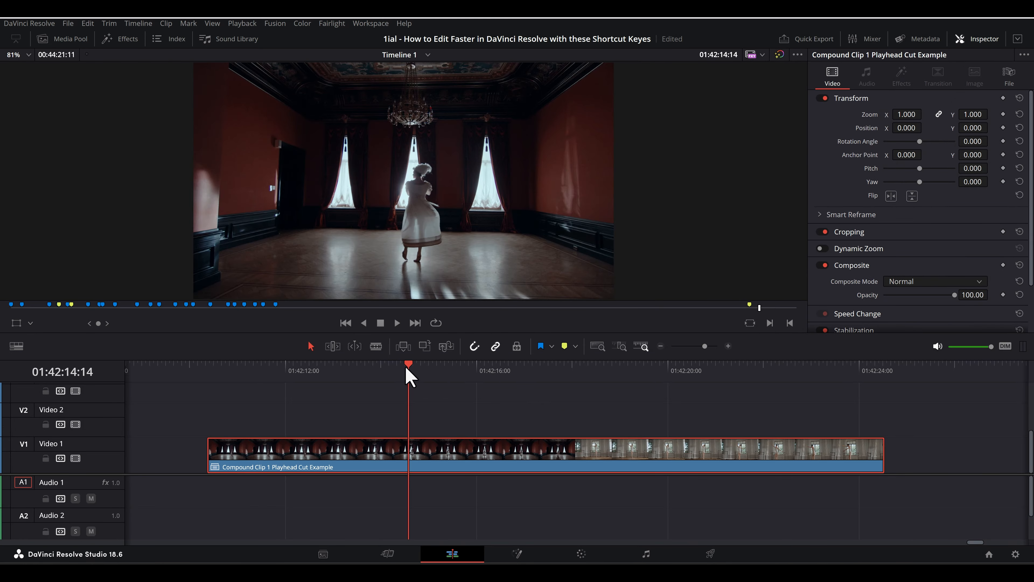
Step: Step the playhead frame by frame to the ballroom-to-barre scene change and split the compound clip there
{"action": "left_click", "coordinate": [476, 365]}
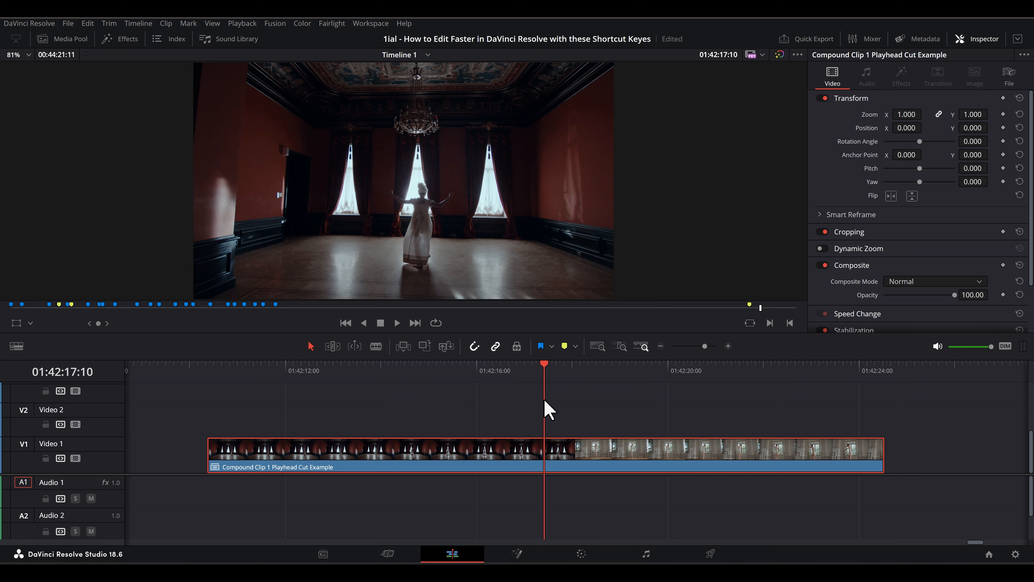
{"action": "key", "text": "Right"}
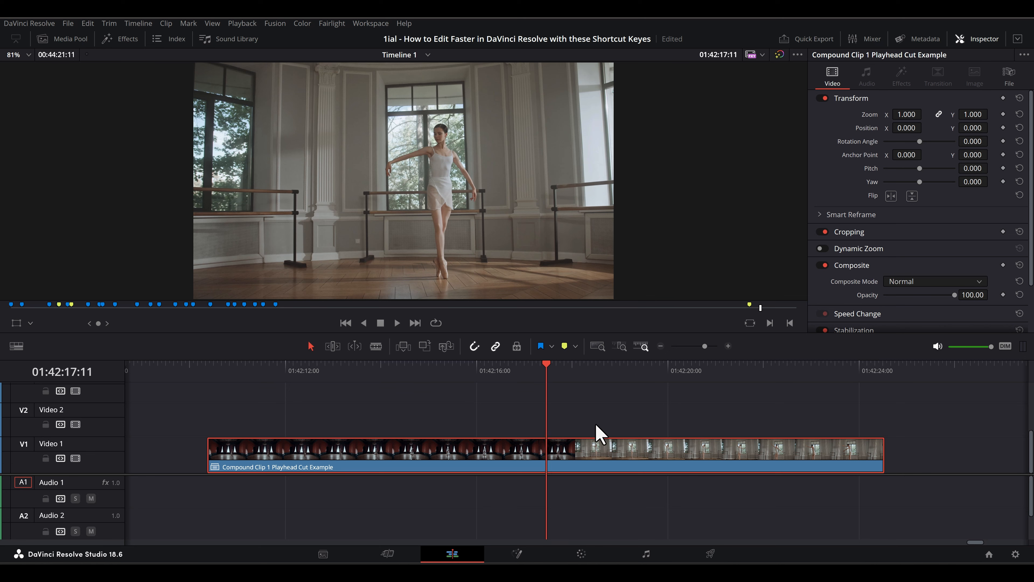
{"action": "left_click", "coordinate": [516, 380]}
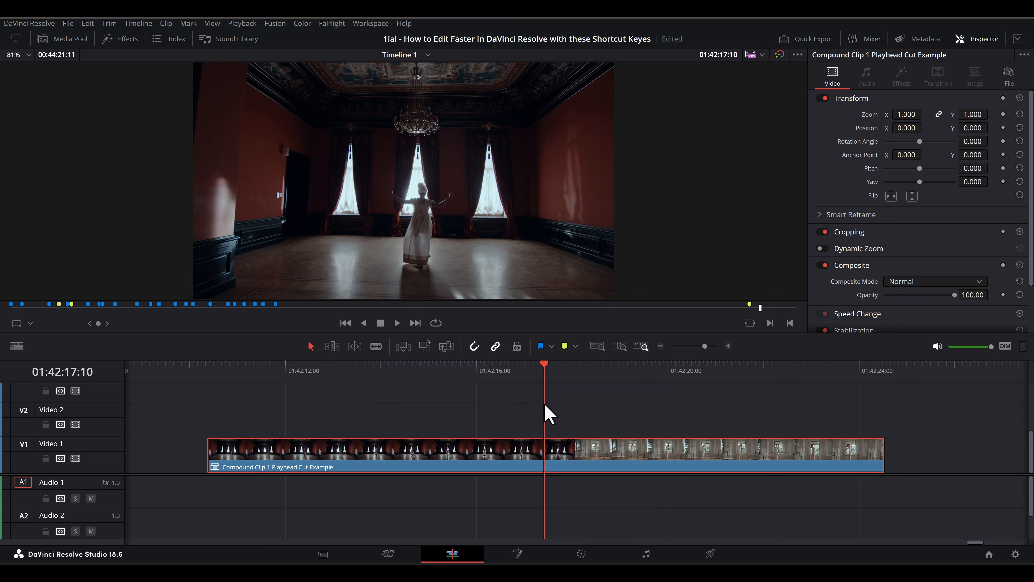
{"action": "key", "text": "Right"}
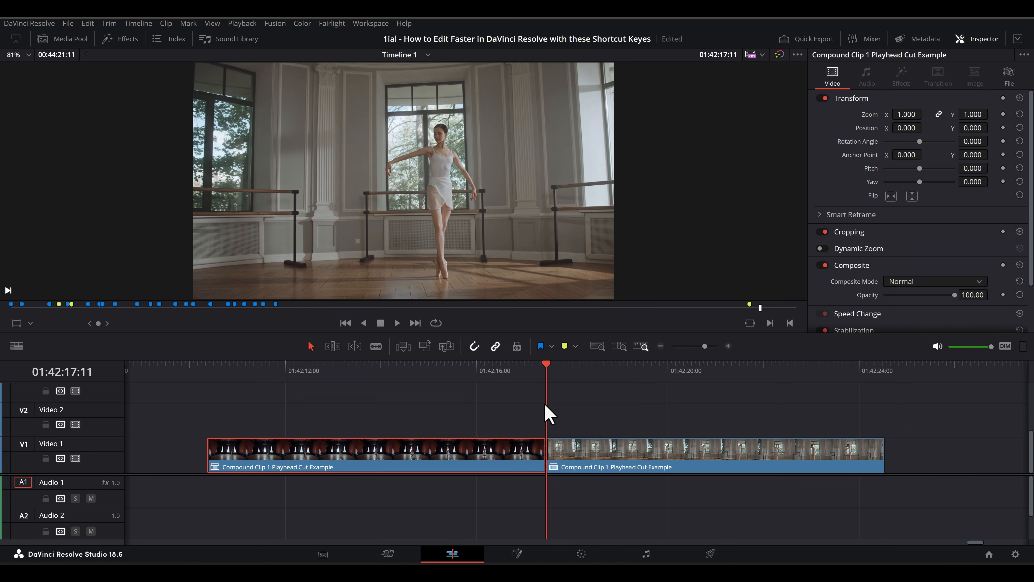
Step: Select the barre-shot half and zoom the timeline out to show both split pieces
{"action": "left_click", "coordinate": [713, 454]}
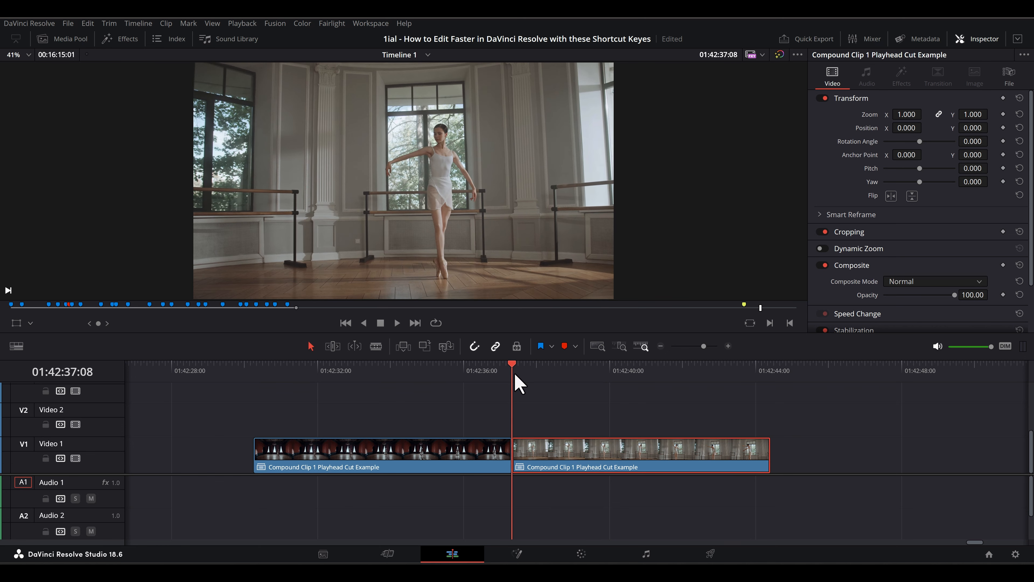
{"action": "mouse_move", "coordinate": [703, 353]}
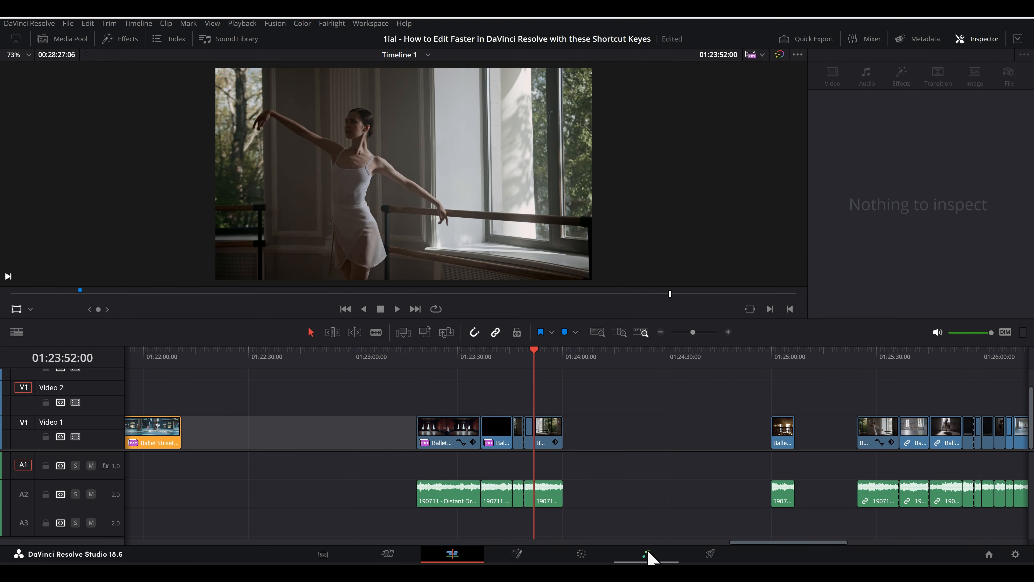
Step: Turn off snapping and link the Ballet Dance in Room clip to its audio on Audio 2
{"action": "left_click", "coordinate": [646, 554]}
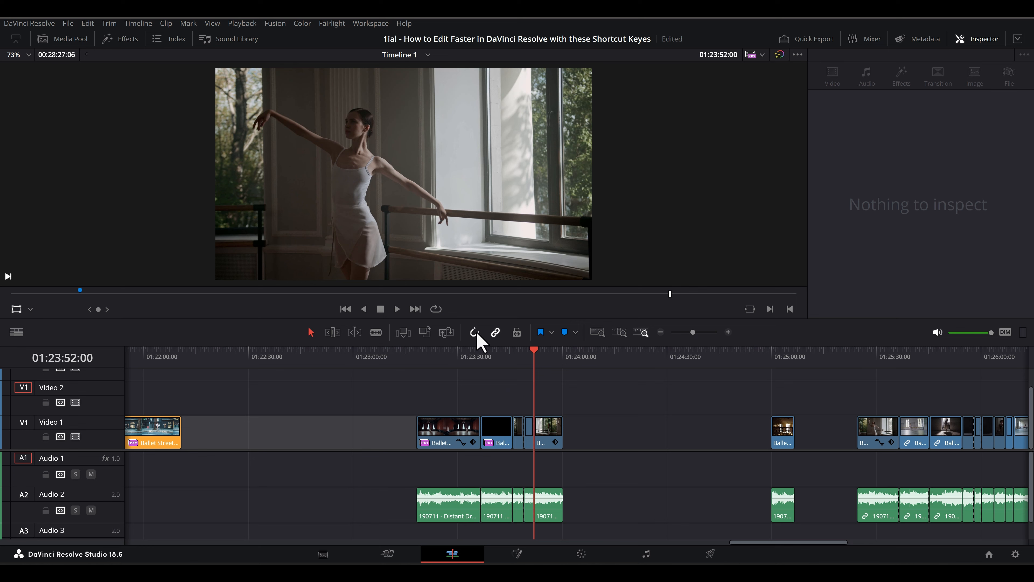
{"action": "mouse_move", "coordinate": [476, 332]}
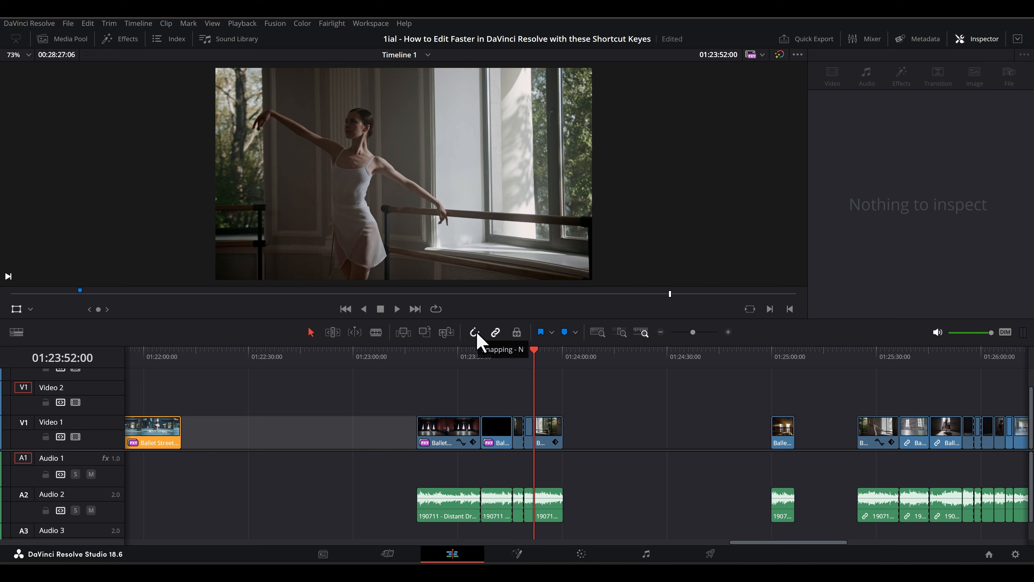
{"action": "left_click", "coordinate": [497, 432]}
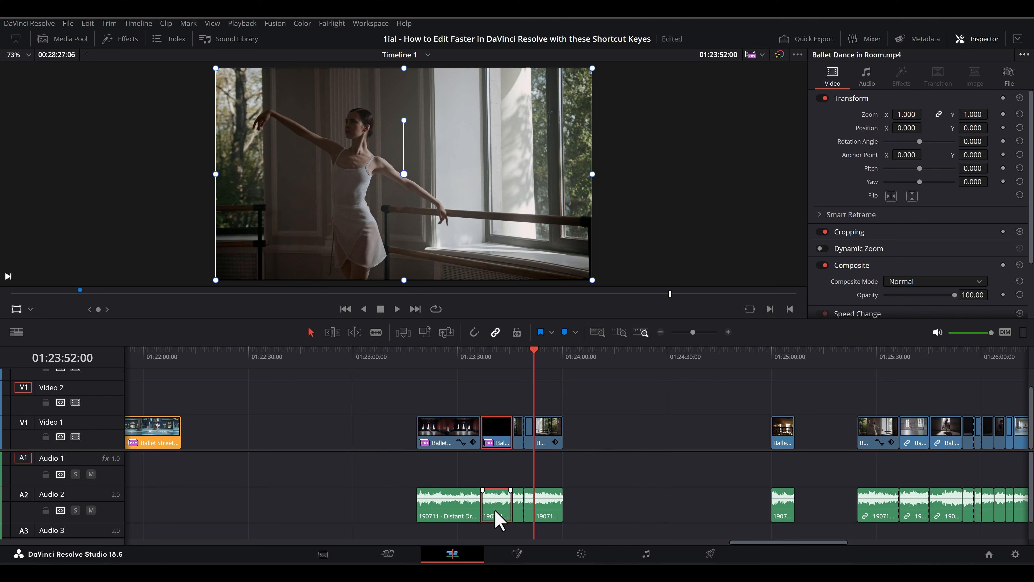
{"action": "right_click", "coordinate": [498, 524]}
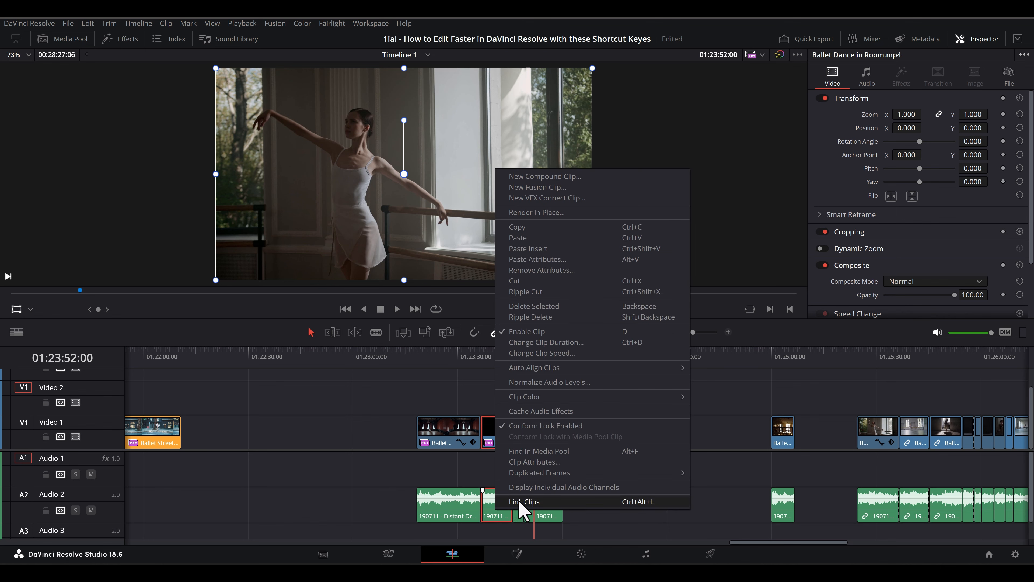
{"action": "left_click", "coordinate": [525, 502]}
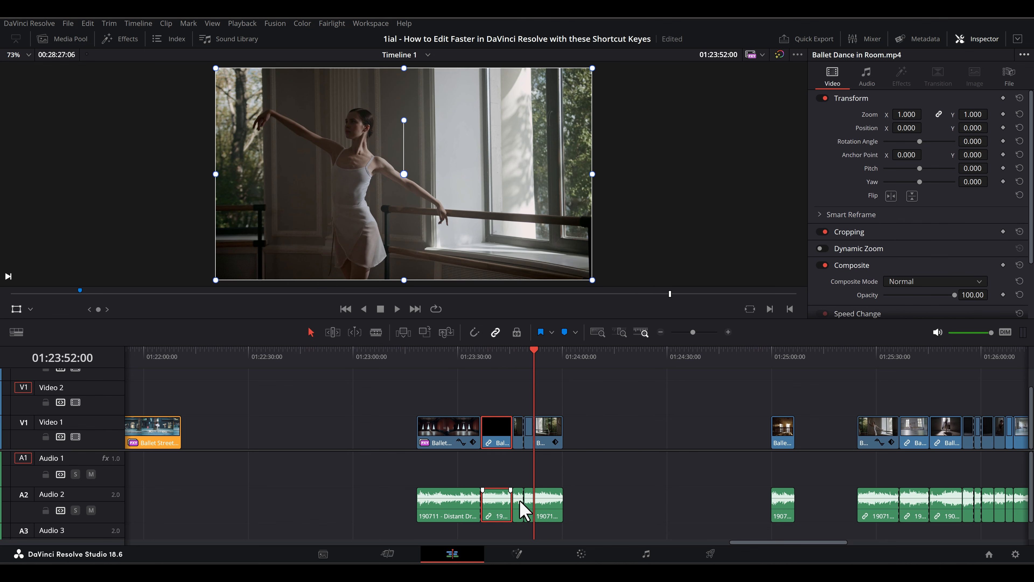
{"action": "left_click_drag", "start_coordinate": [496, 432], "coordinate": [507, 396]}
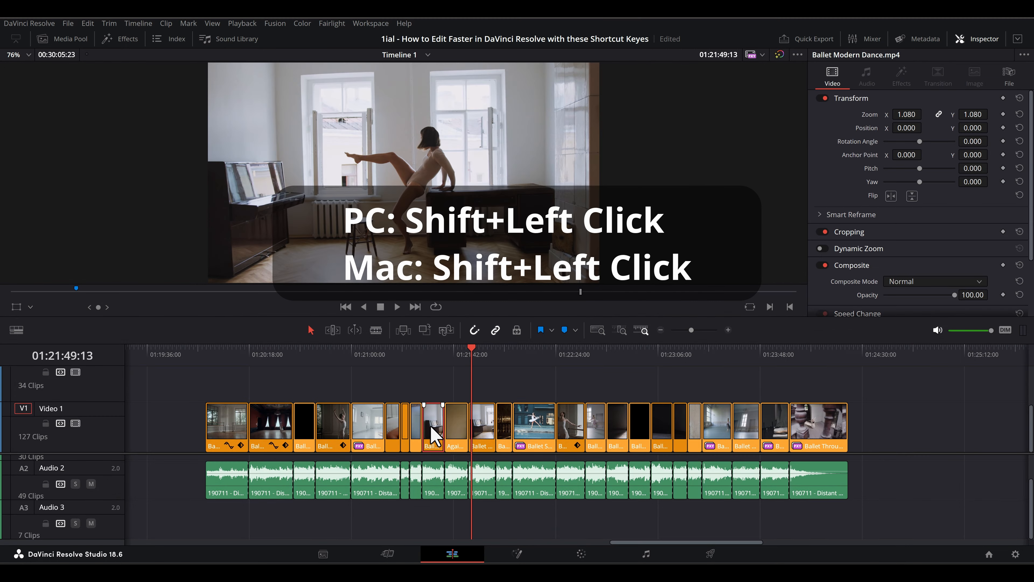
Step: Select a continuous range of Video 1 clips with their audio, ending on Ballet Perspective Shot 3 Ballerinas
{"action": "left_click", "coordinate": [571, 428]}
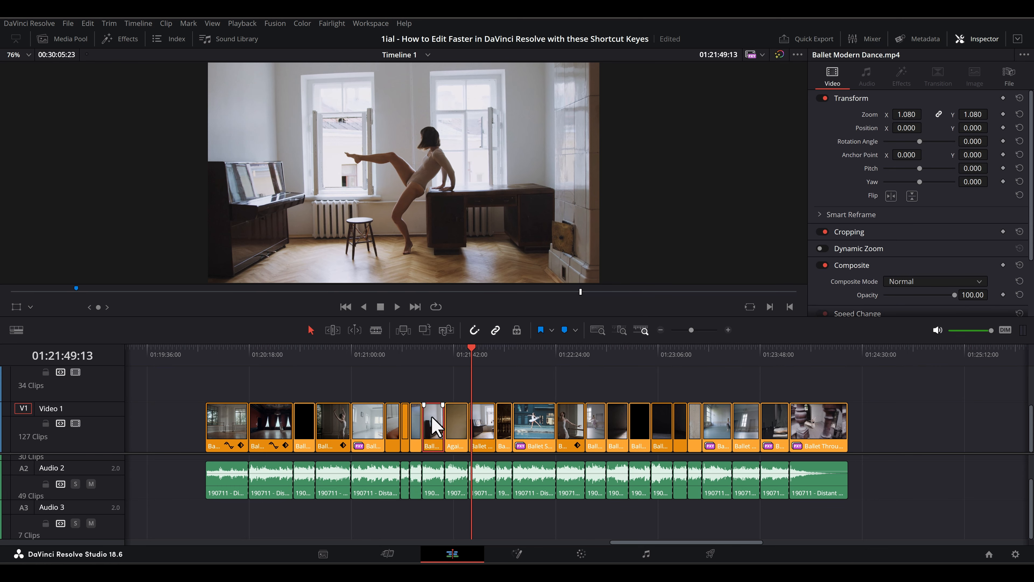
{"action": "mouse_move", "coordinate": [599, 503]}
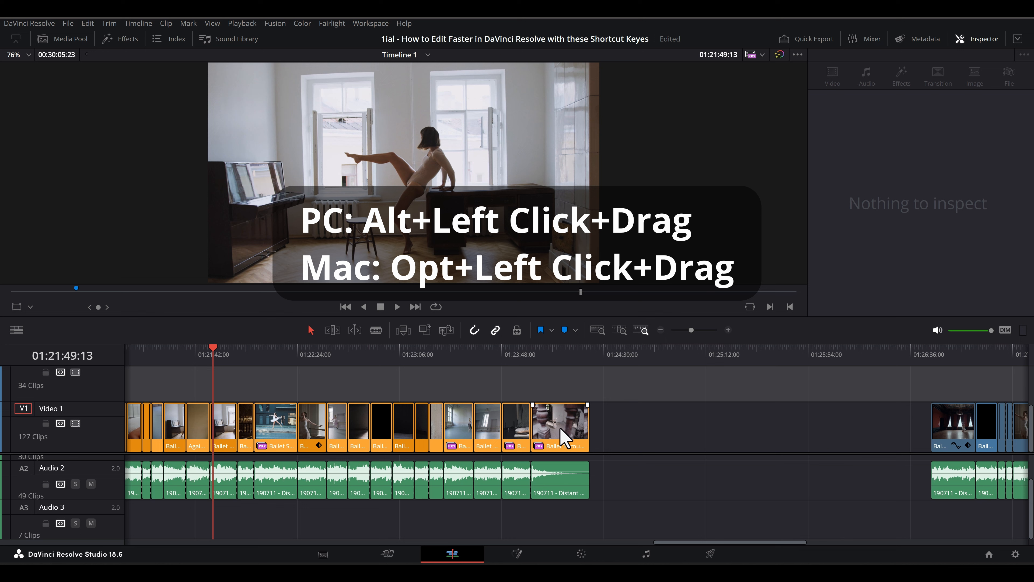
{"action": "left_click", "coordinate": [559, 427]}
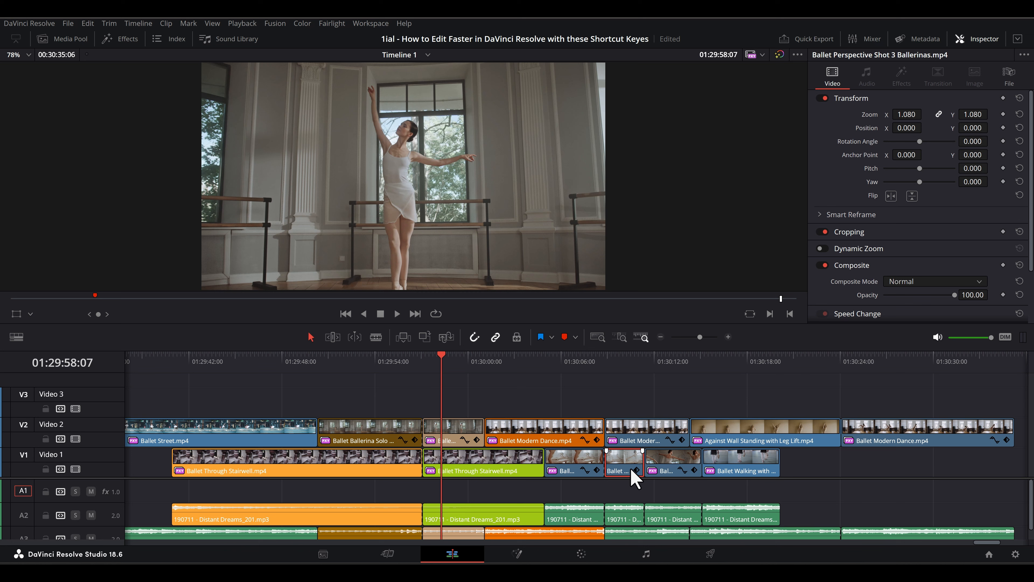
{"action": "left_click", "coordinate": [673, 462]}
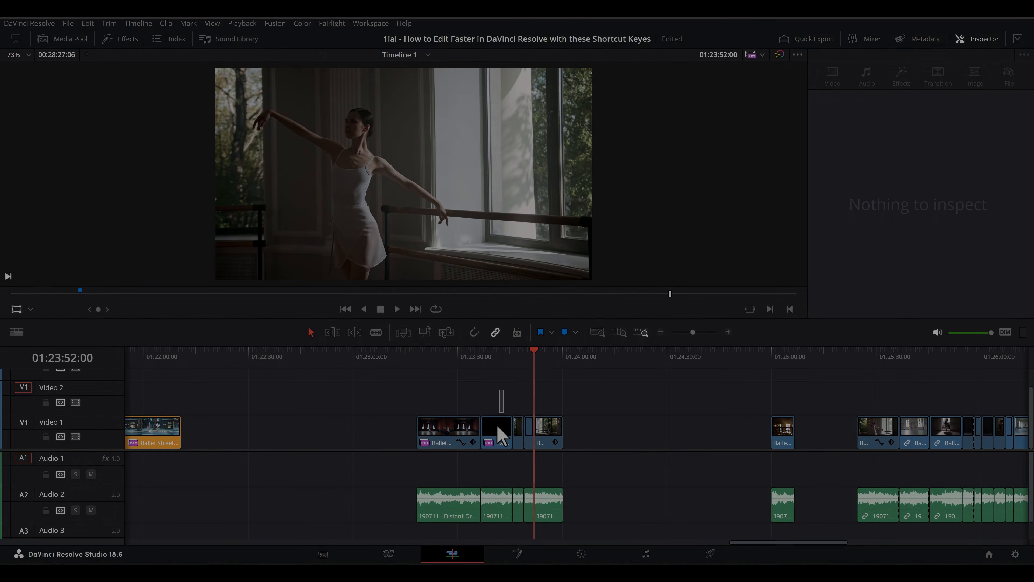
Step: Link the selected stack of video and audio clips together with Link Clips
{"action": "right_click", "coordinate": [497, 432]}
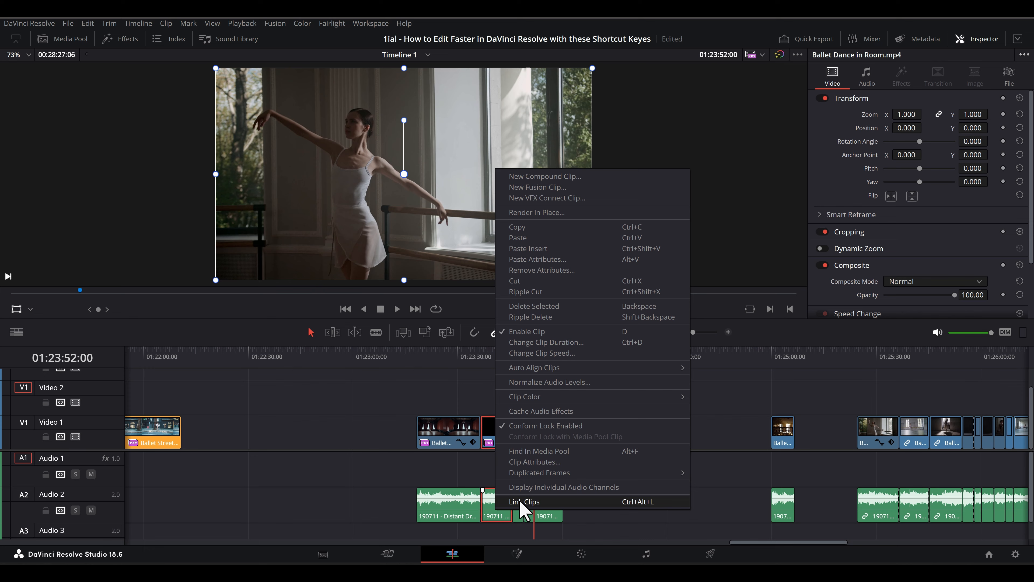
{"action": "left_click", "coordinate": [525, 502]}
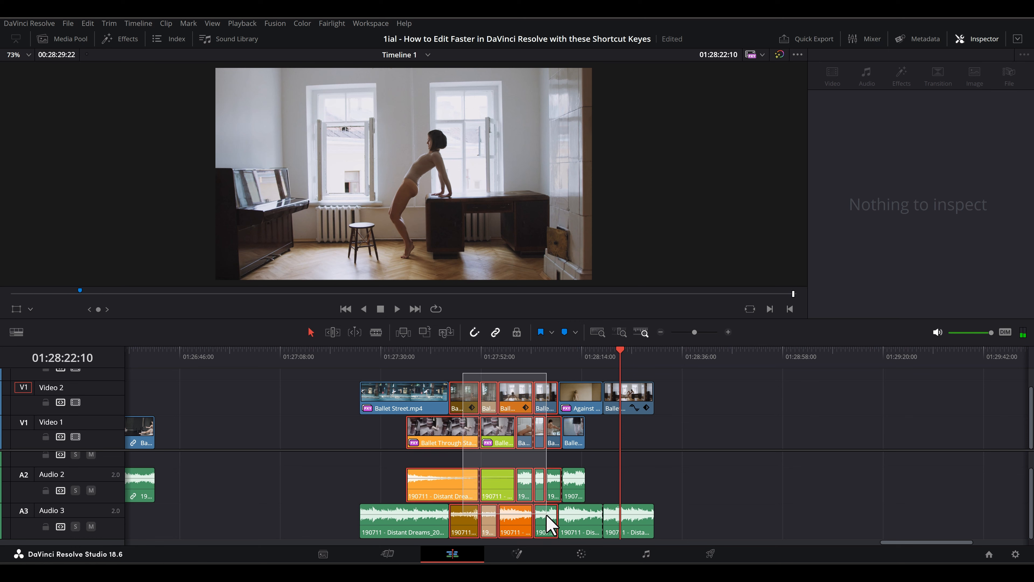
{"action": "right_click", "coordinate": [543, 520]}
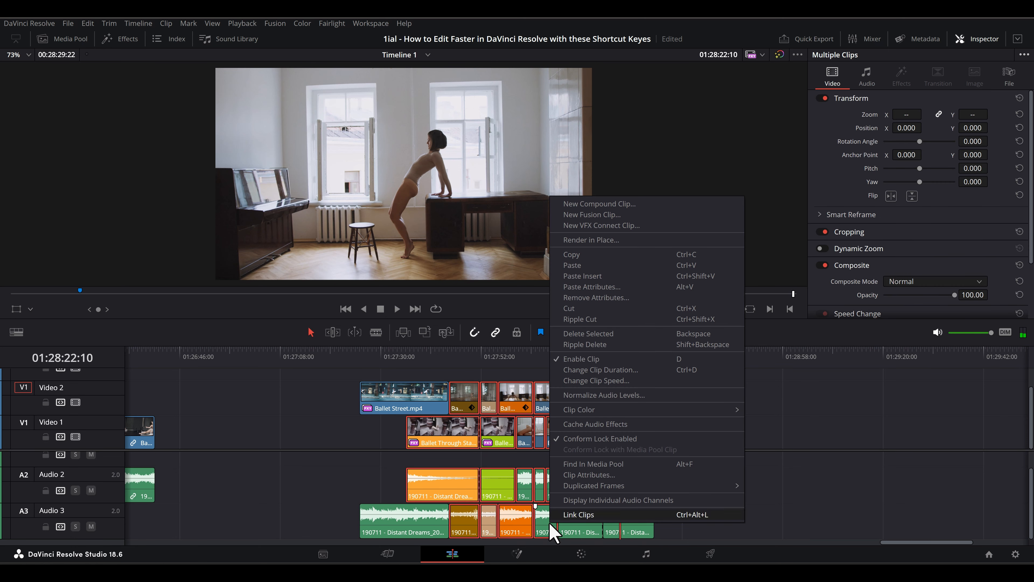
{"action": "left_click", "coordinate": [579, 515]}
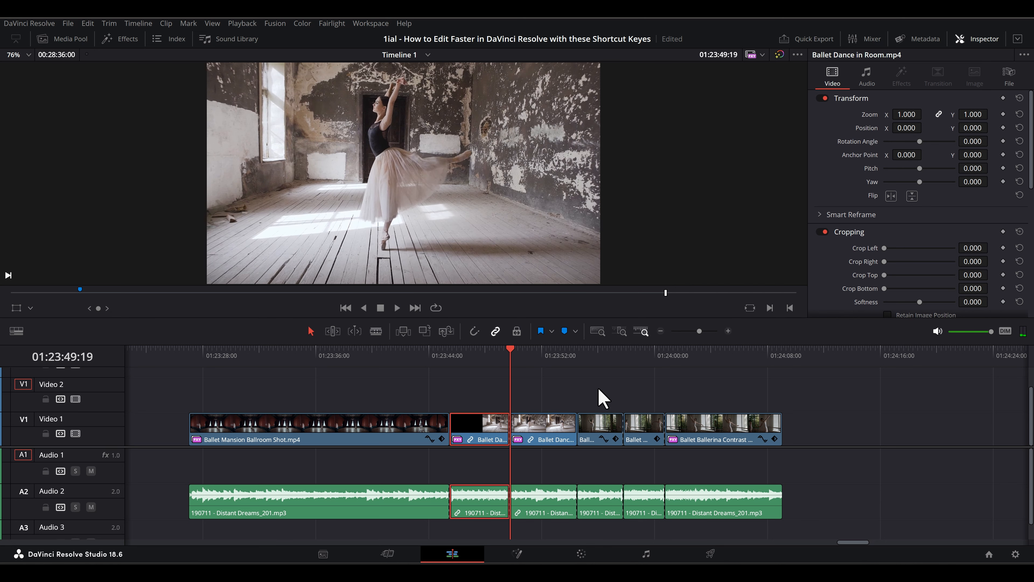
{"action": "mouse_move", "coordinate": [516, 395]}
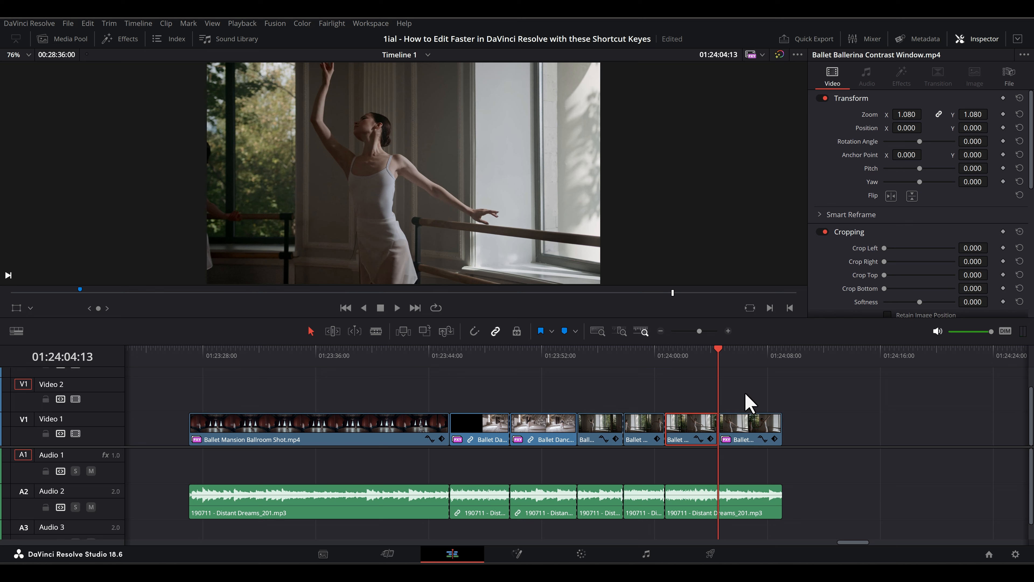
Step: Move the playhead along the edit points until it rests on the Ballet Street.mp4 shot
{"action": "left_click", "coordinate": [717, 501]}
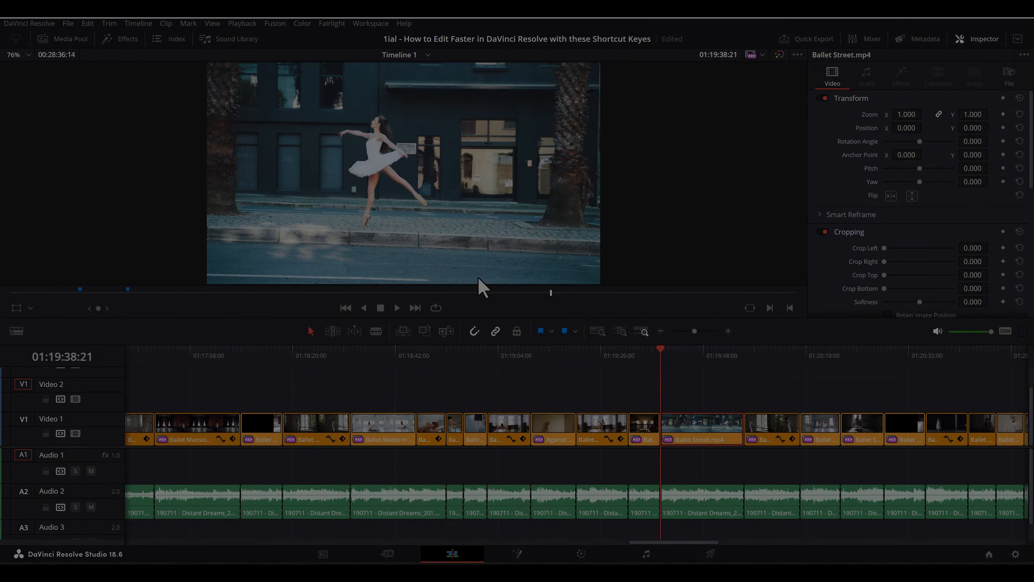
Step: Untick Selection Follows Playhead in the Timeline menu so clips aren't auto-selected
{"action": "left_click", "coordinate": [138, 23]}
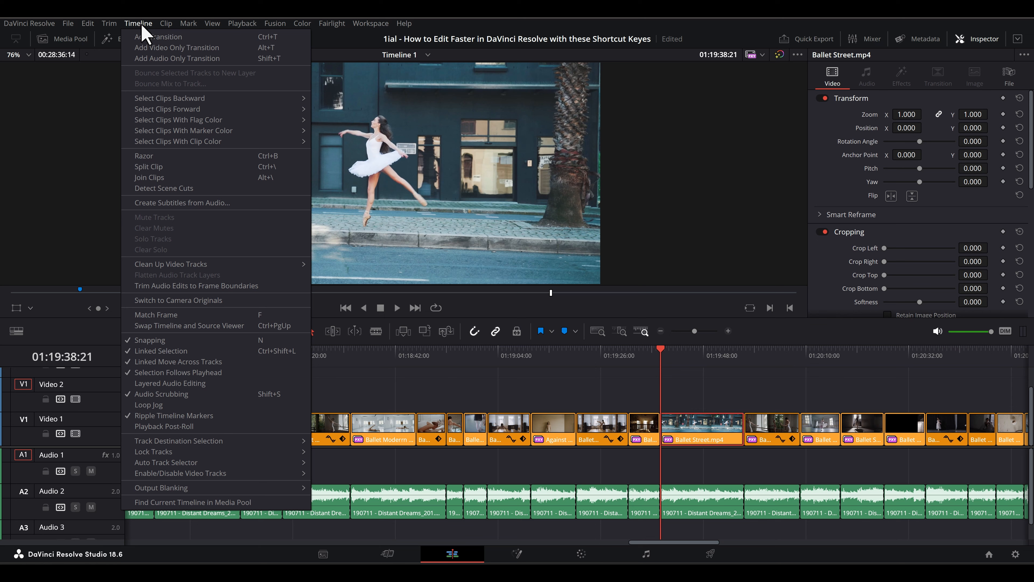
{"action": "mouse_move", "coordinate": [159, 376]}
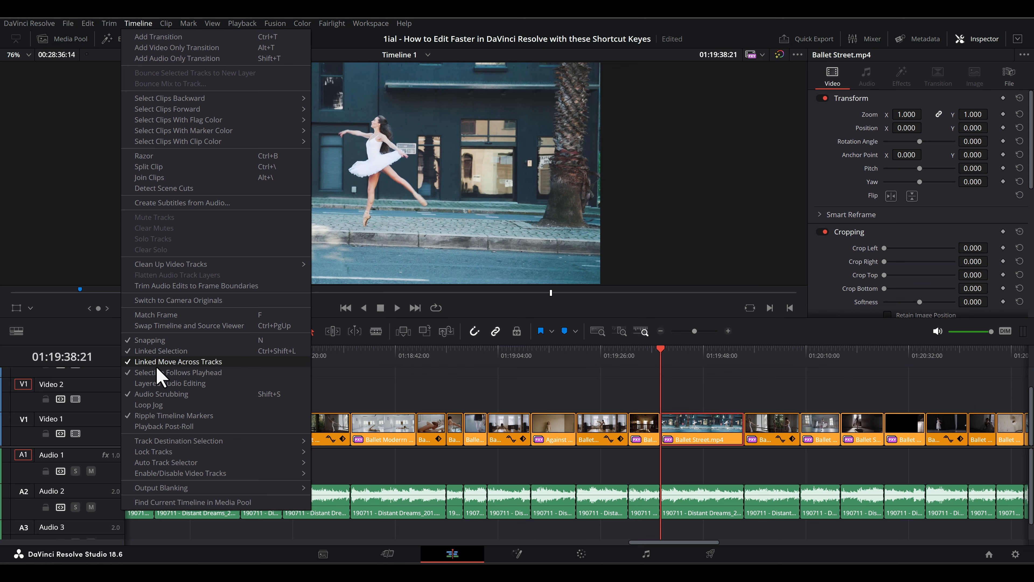
{"action": "mouse_move", "coordinate": [177, 372]}
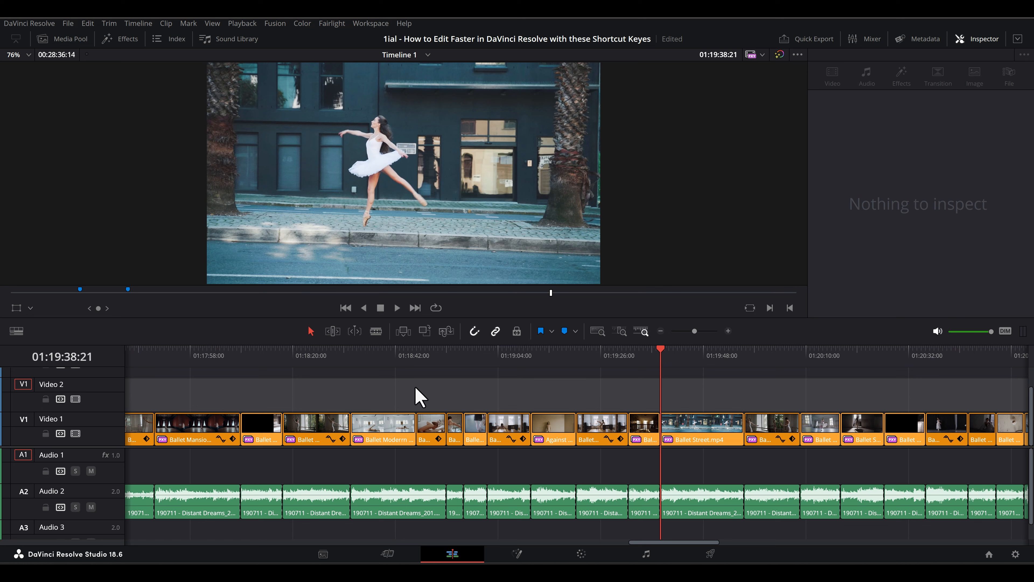
{"action": "mouse_move", "coordinate": [661, 355]}
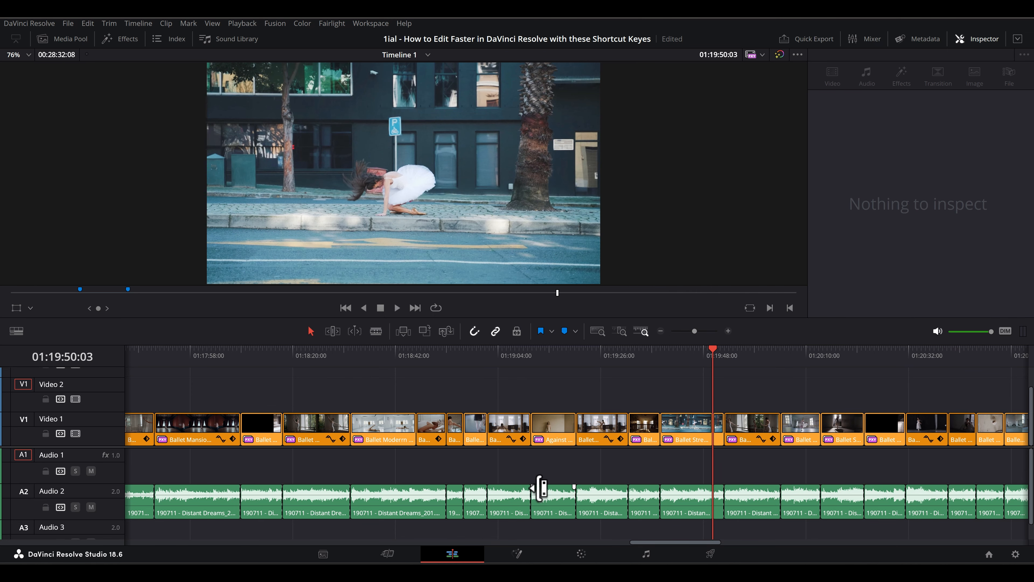
{"action": "left_click", "coordinate": [109, 24]}
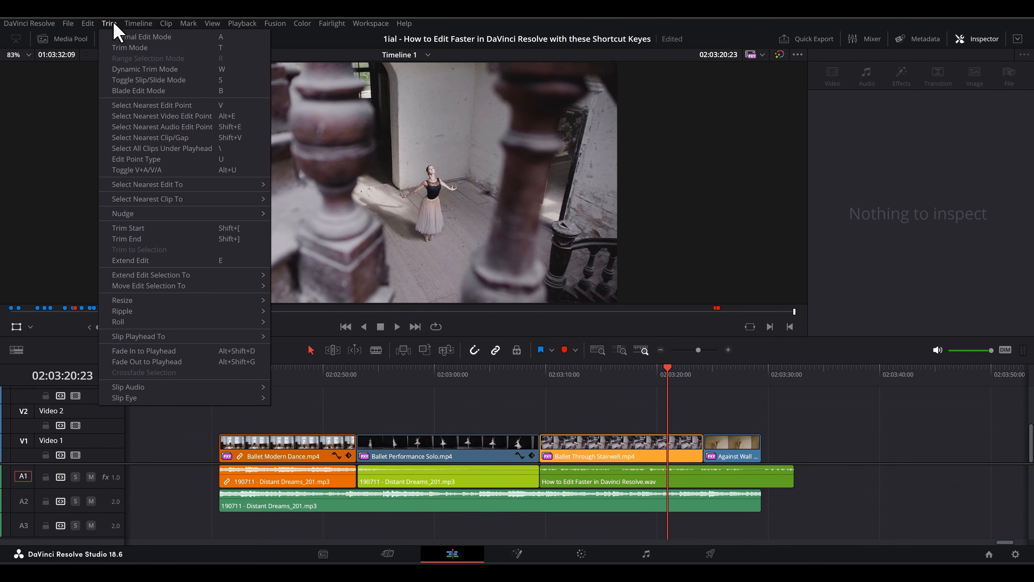
{"action": "mouse_move", "coordinate": [154, 161]}
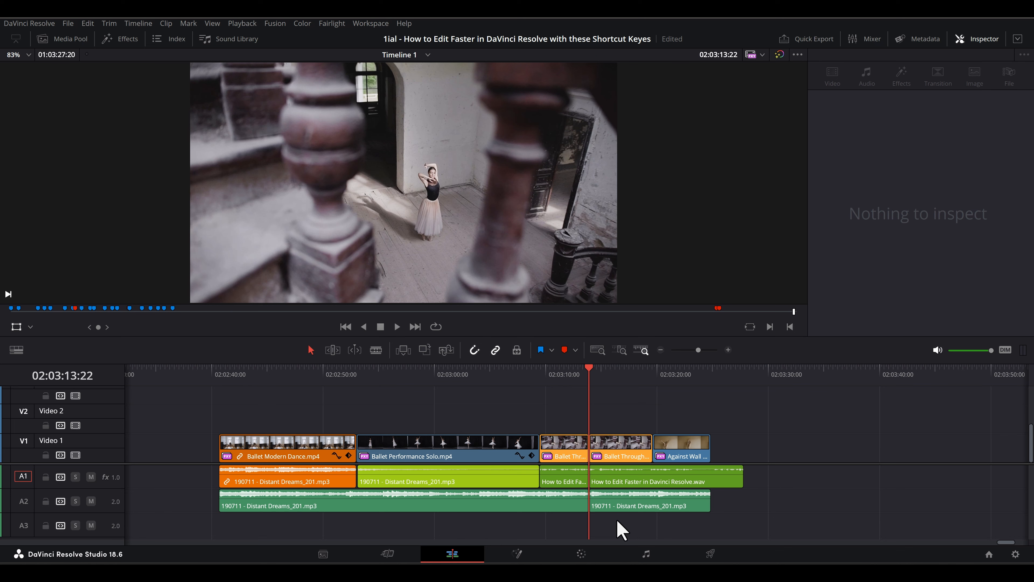
{"action": "left_click", "coordinate": [614, 448]}
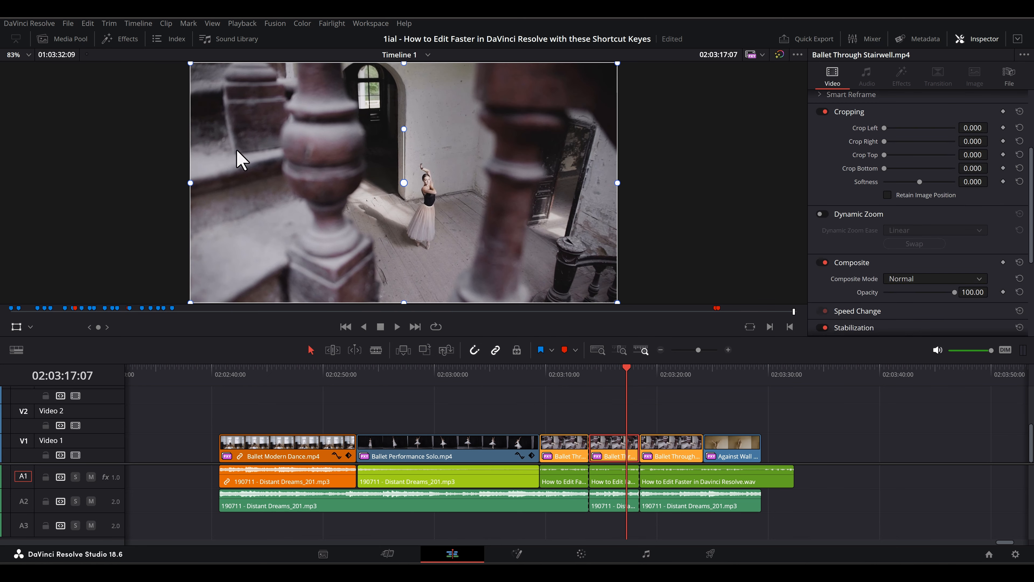
{"action": "left_click", "coordinate": [109, 23]}
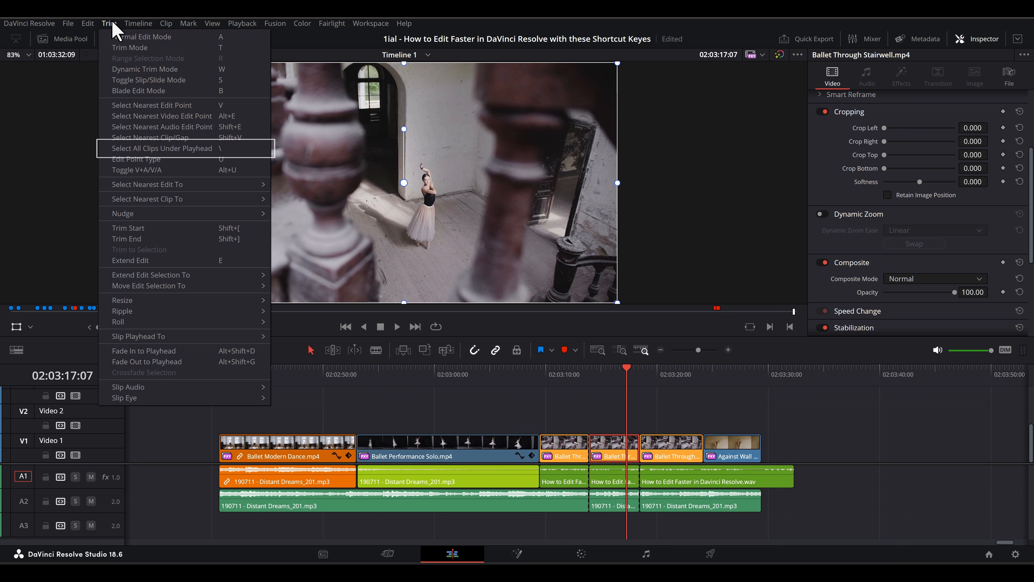
{"action": "mouse_move", "coordinate": [152, 156]}
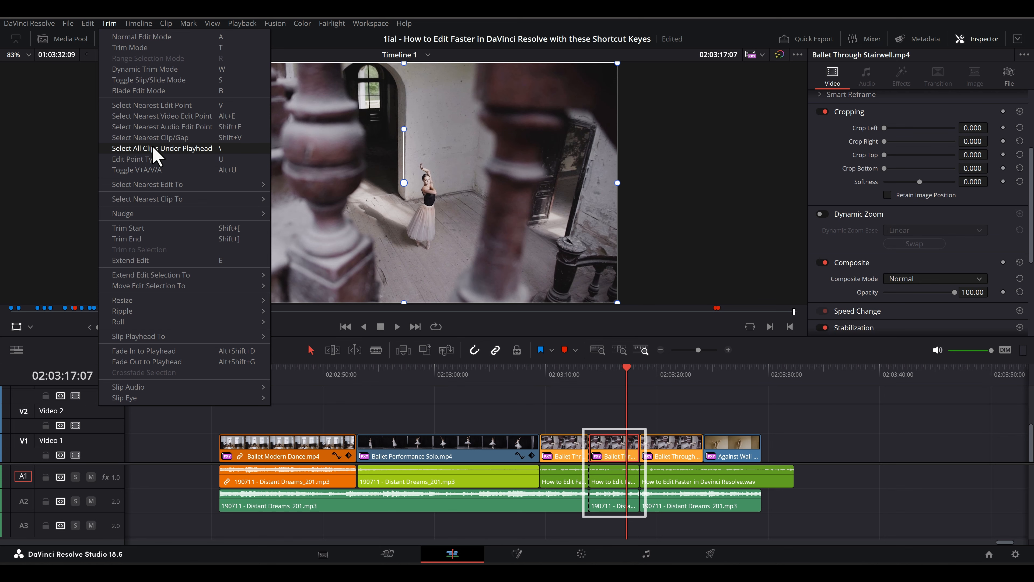
{"action": "left_click", "coordinate": [151, 151]}
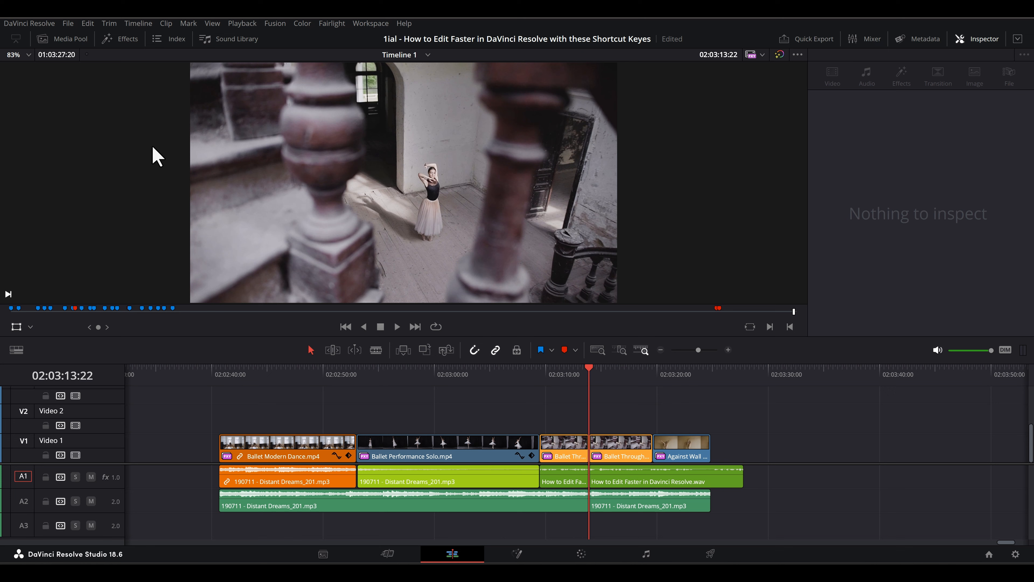
{"action": "mouse_move", "coordinate": [107, 34]}
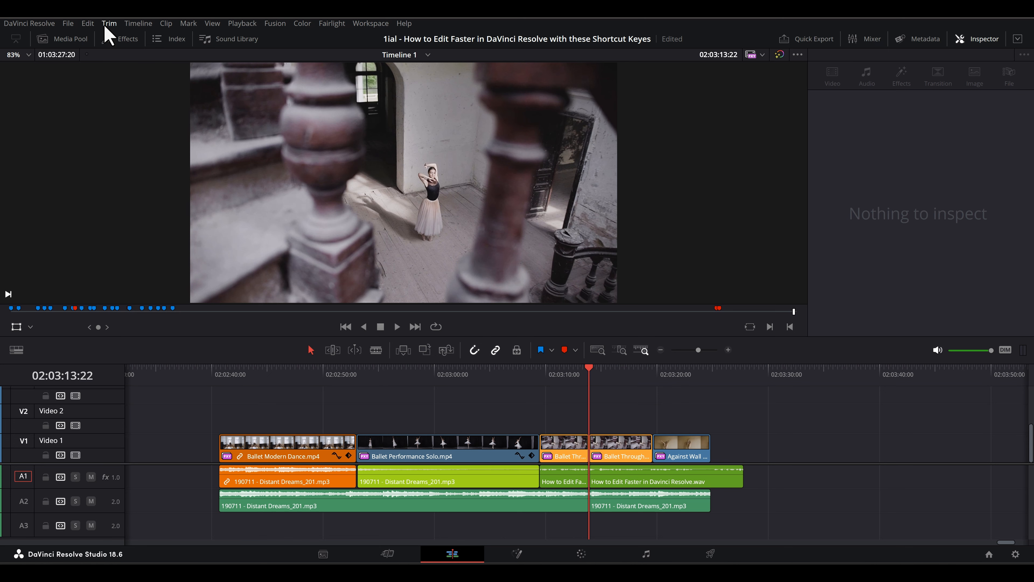
{"action": "left_click", "coordinate": [109, 23]}
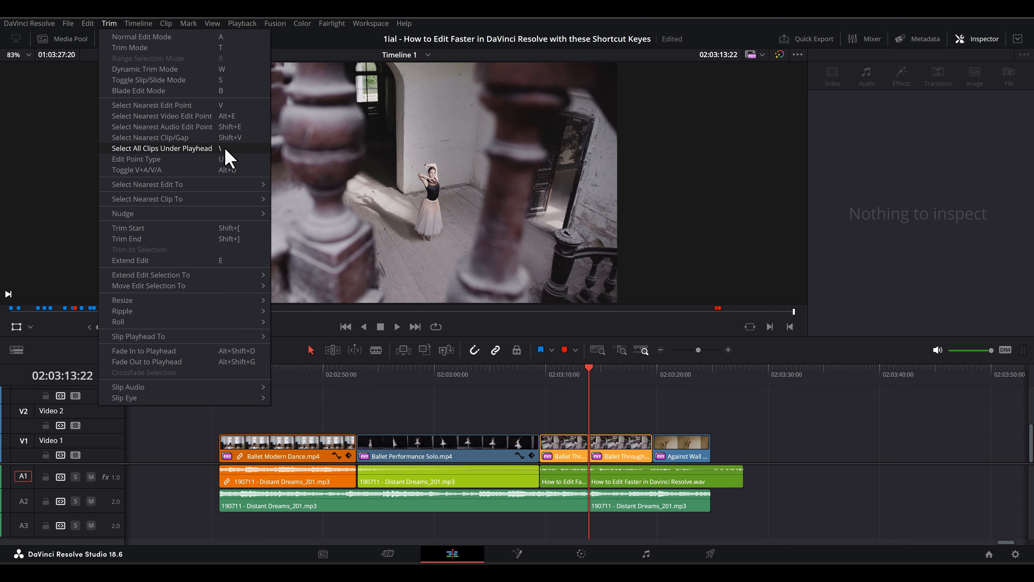
{"action": "mouse_move", "coordinate": [238, 160]}
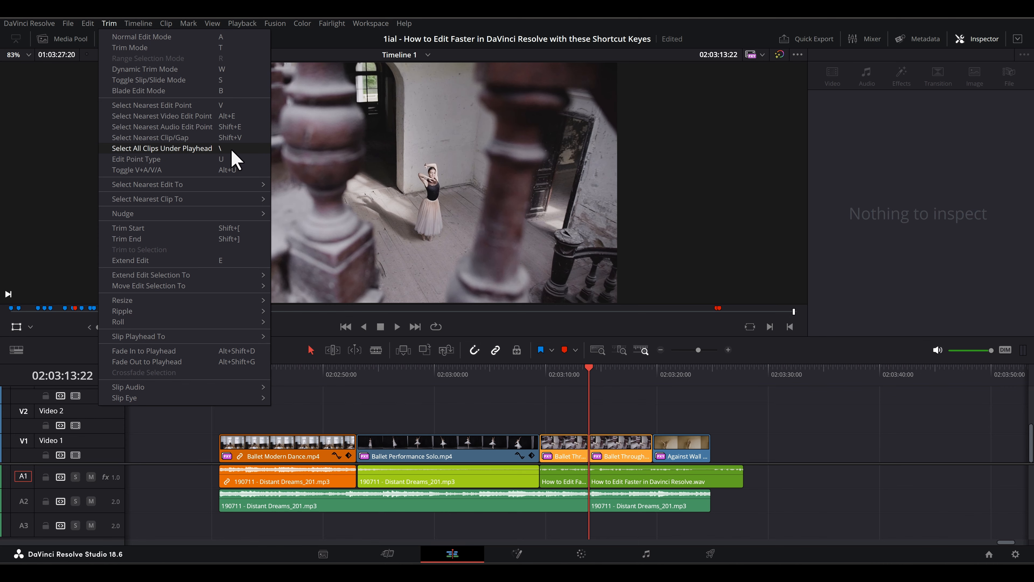
{"action": "left_click", "coordinate": [162, 148]}
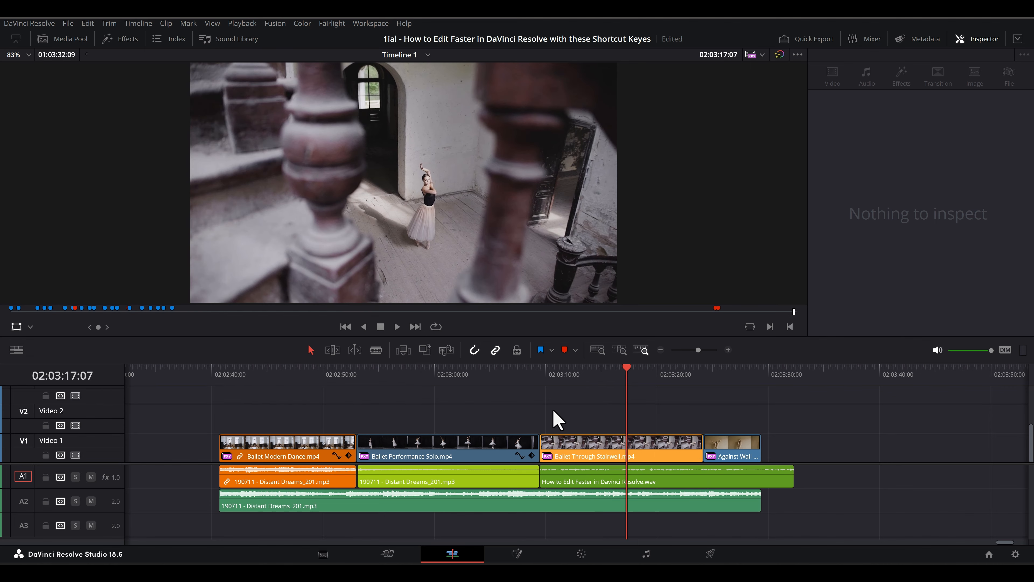
{"action": "left_click", "coordinate": [29, 24]}
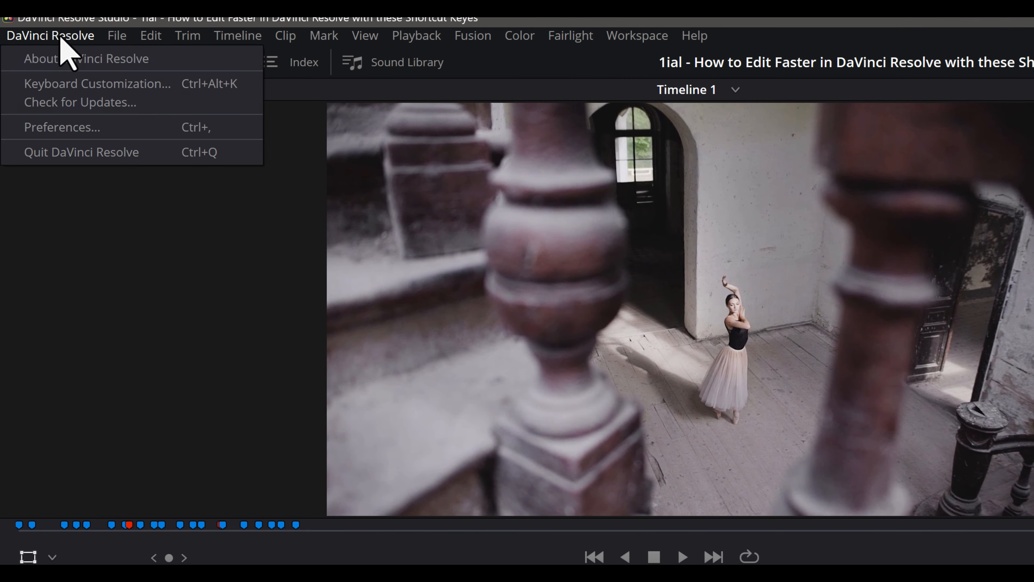
{"action": "left_click", "coordinate": [97, 83]}
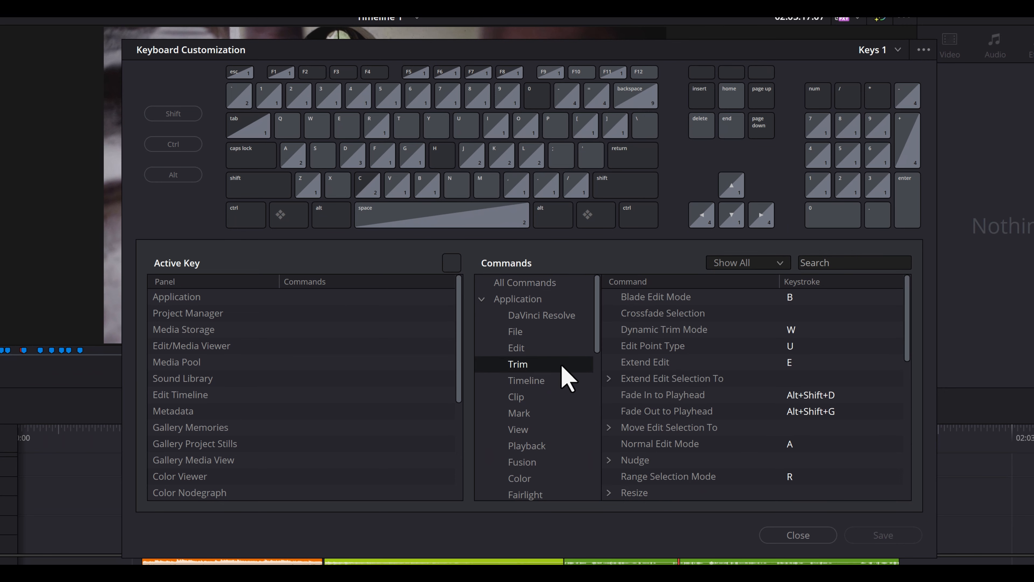
{"action": "scroll", "scroll_direction": "down", "scroll_amount": 3}
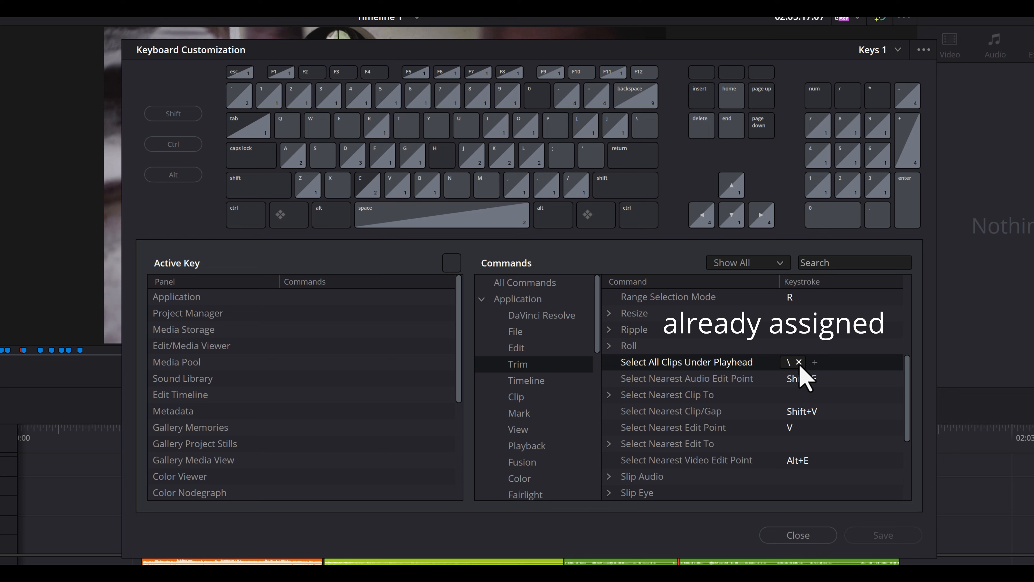
{"action": "left_click", "coordinate": [798, 362]}
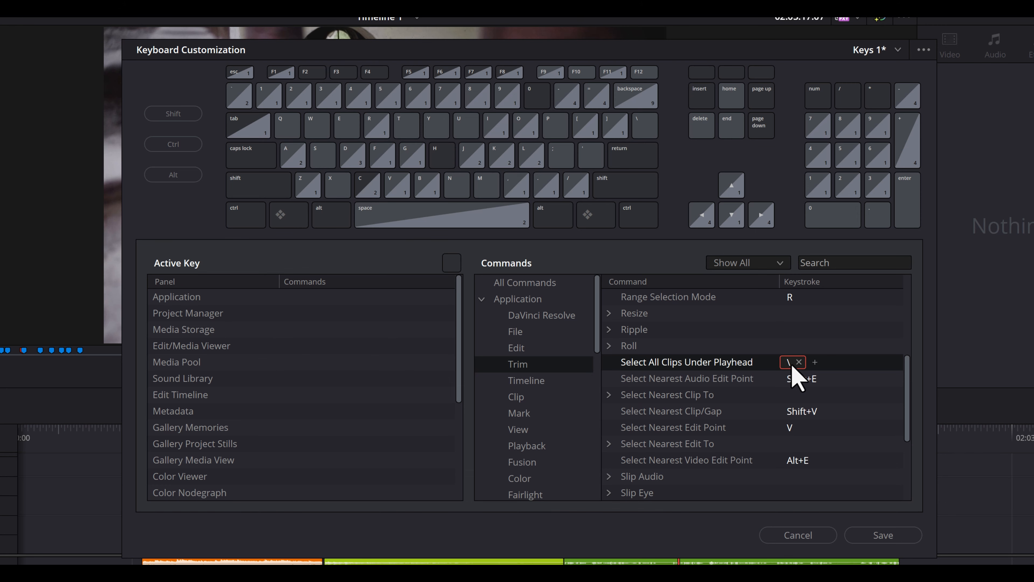
{"action": "left_click", "coordinate": [883, 535]}
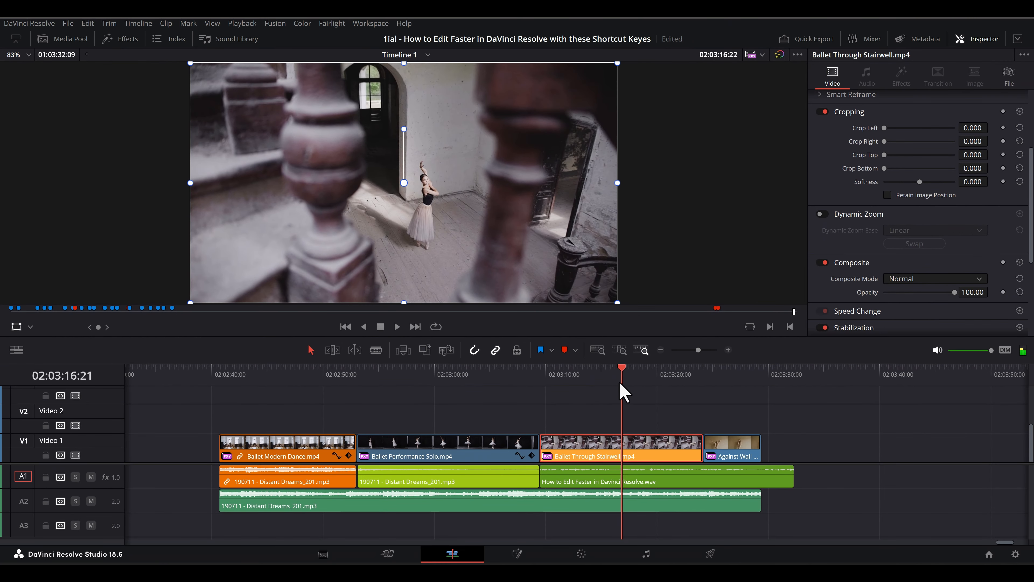
Step: Move the playhead onto the street dancer clip in the long run of ballet clips
{"action": "left_click", "coordinate": [583, 367]}
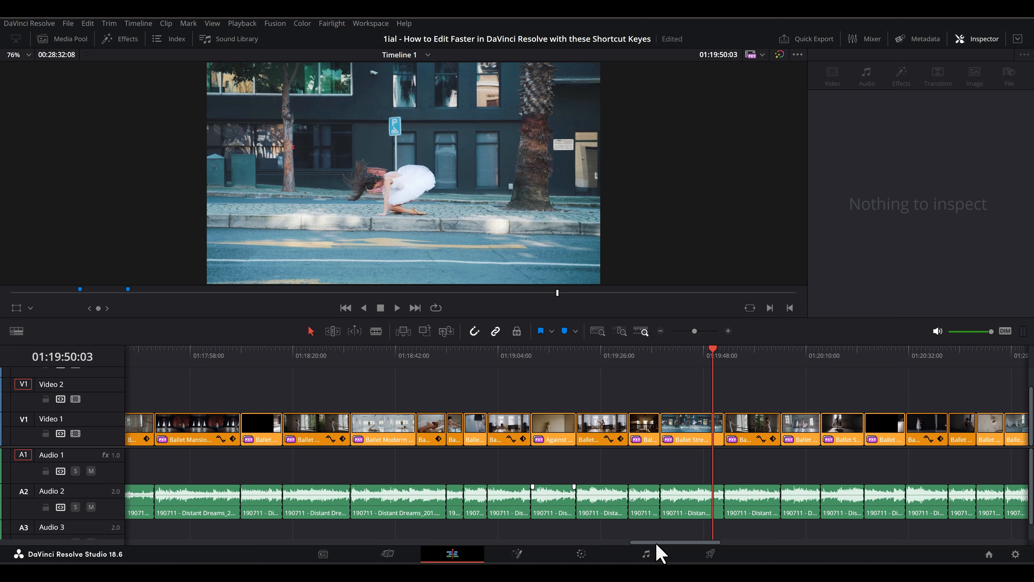
Step: Scroll to the stacked clips near 01:27:58 and select the Ballet Performance Solo clip
{"action": "left_click_drag", "start_coordinate": [673, 543], "coordinate": [825, 543]}
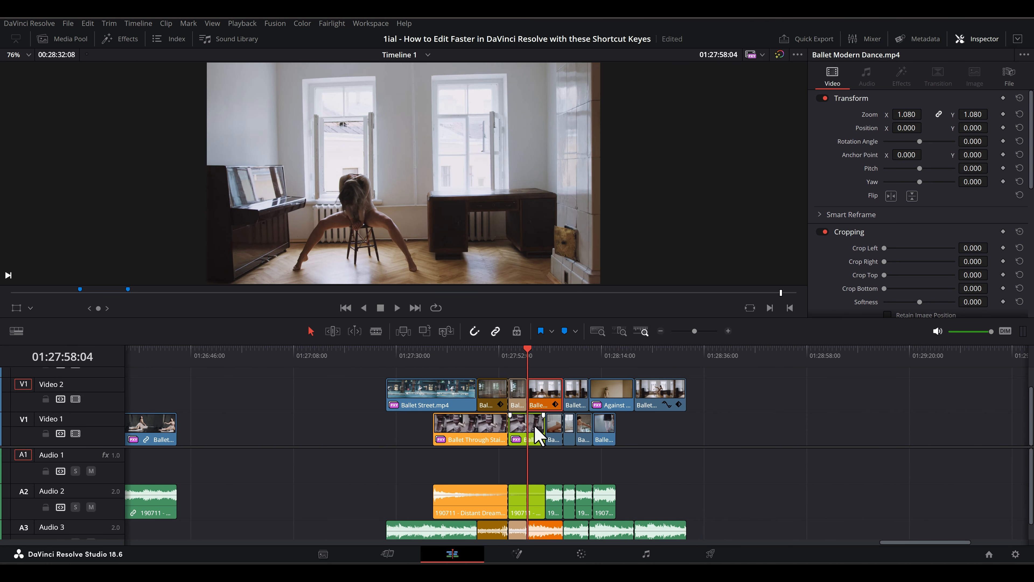
{"action": "left_click", "coordinate": [527, 428]}
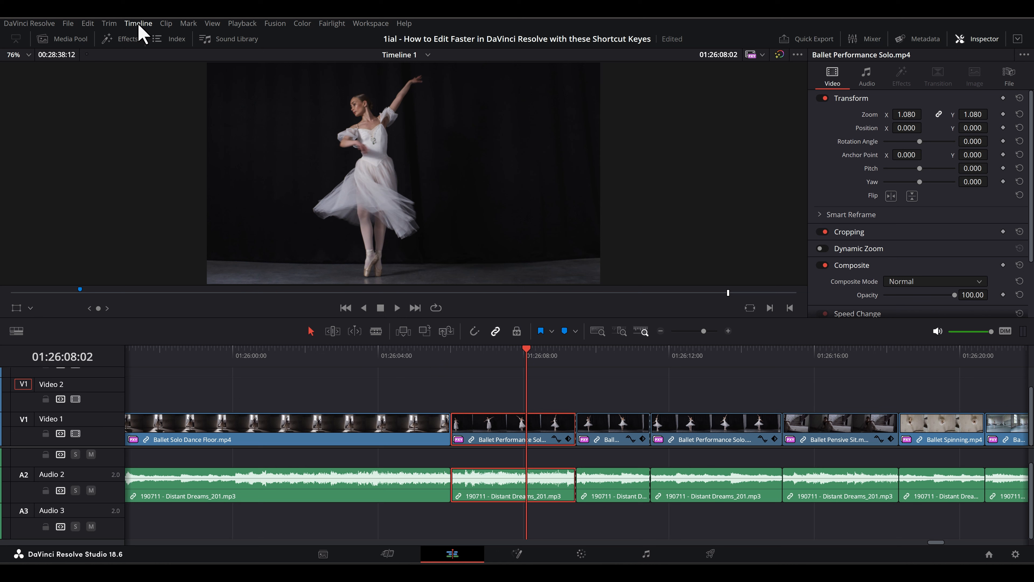
Step: Show the Timeline menu with Selection Follows Playhead switched on
{"action": "left_click", "coordinate": [138, 23]}
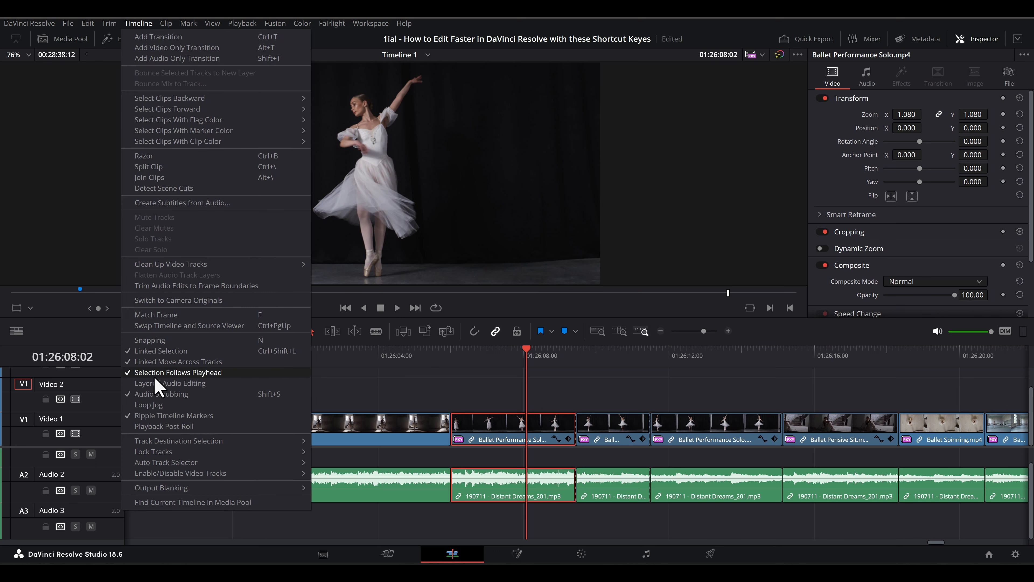
{"action": "mouse_move", "coordinate": [248, 408]}
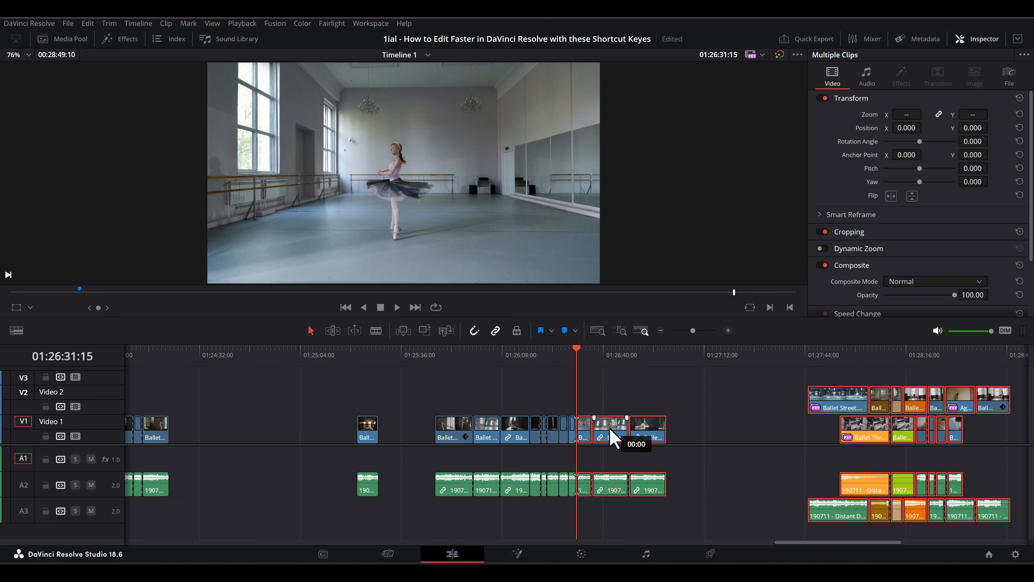
{"action": "mouse_move", "coordinate": [520, 361]}
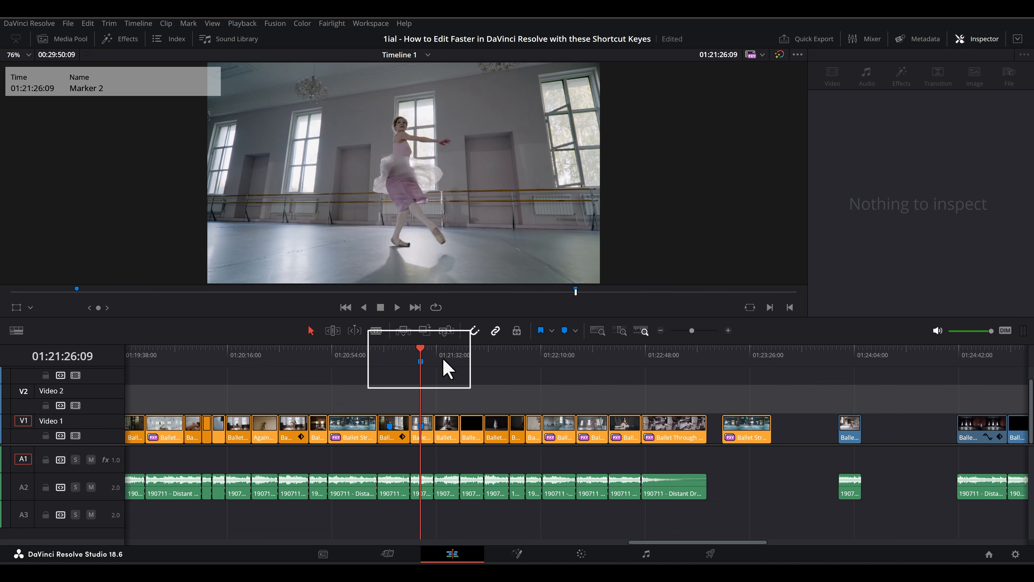
Step: Enable Selection Follows Playhead and move the playhead so Ballet Spin.mp4 at 01:22:23:01 is inspected
{"action": "left_click", "coordinate": [138, 23]}
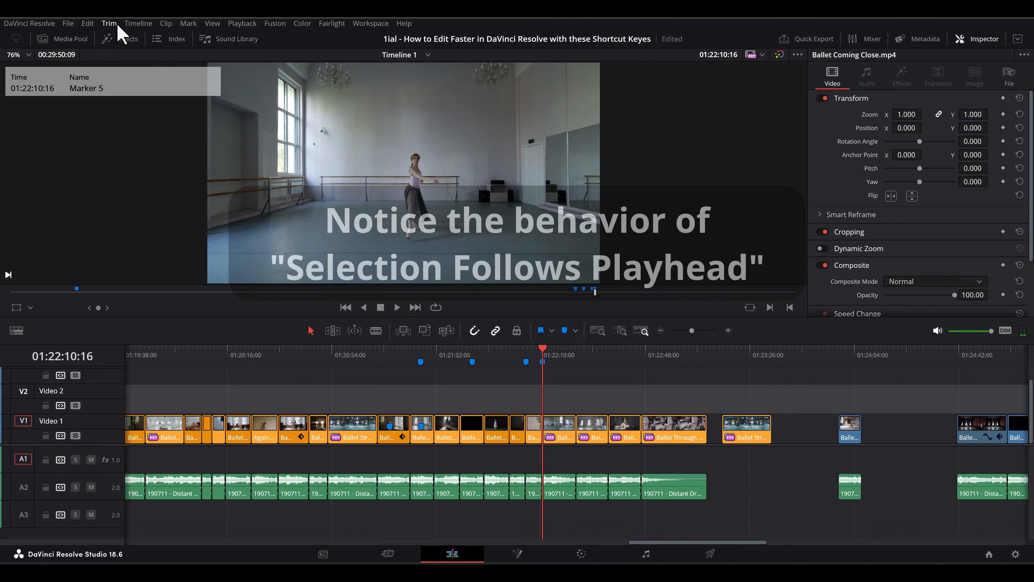
{"action": "left_click", "coordinate": [138, 23]}
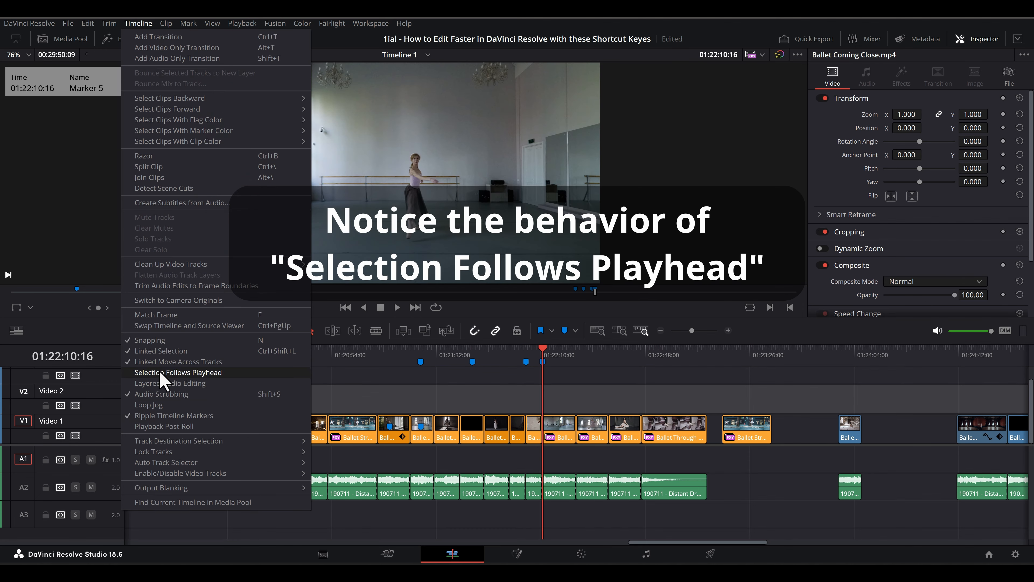
{"action": "left_click", "coordinate": [178, 372]}
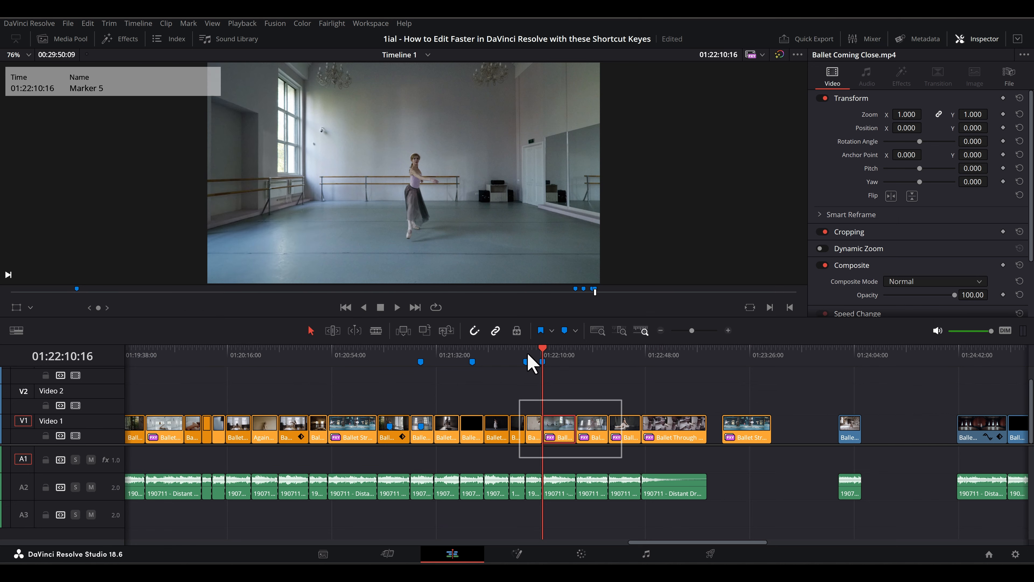
{"action": "left_click", "coordinate": [576, 350]}
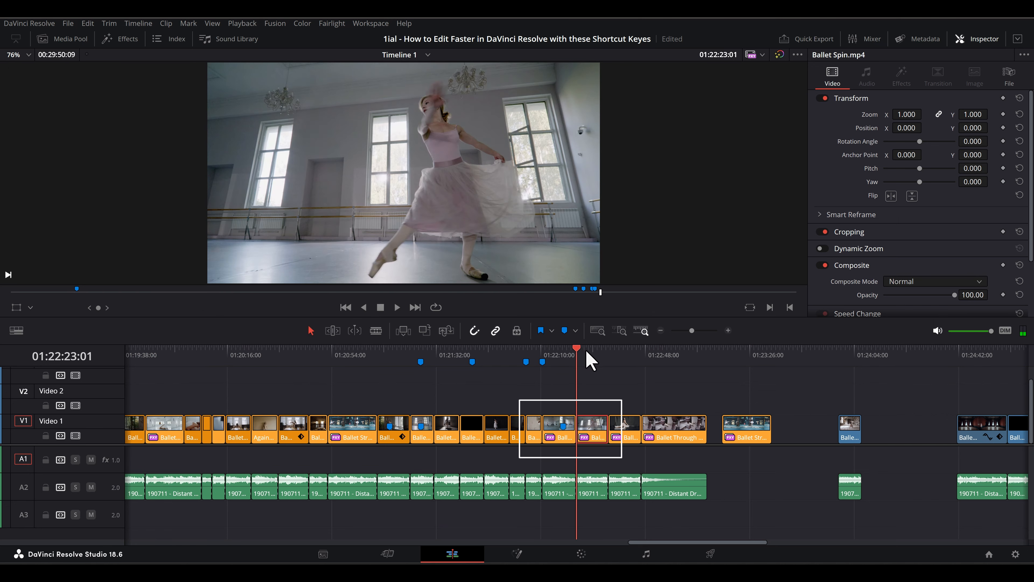
{"action": "left_click", "coordinate": [606, 398]}
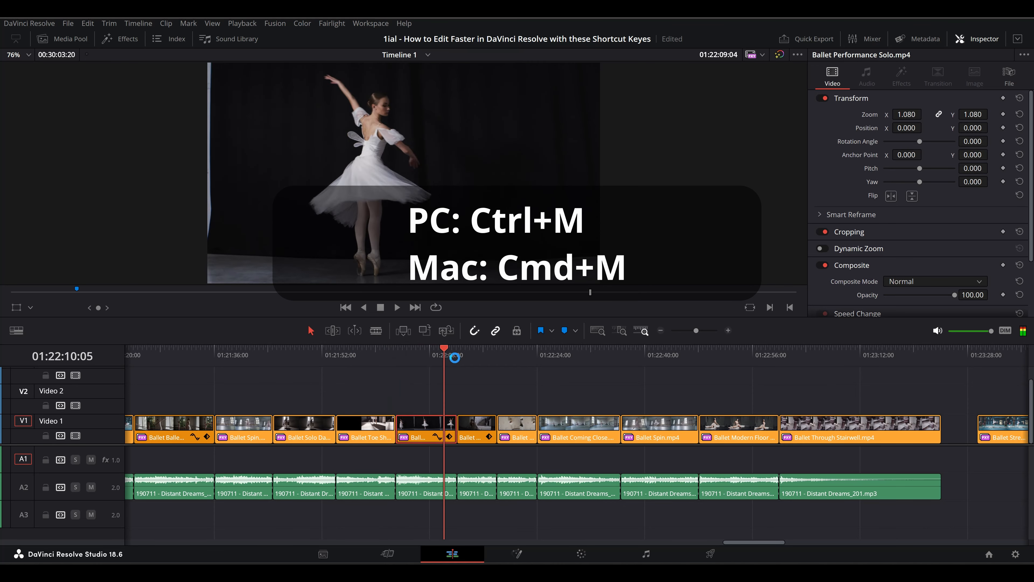
Step: Add Marker 1 on the clip 00:00:08:10 in and select it
{"action": "key", "text": "ctrl+m"}
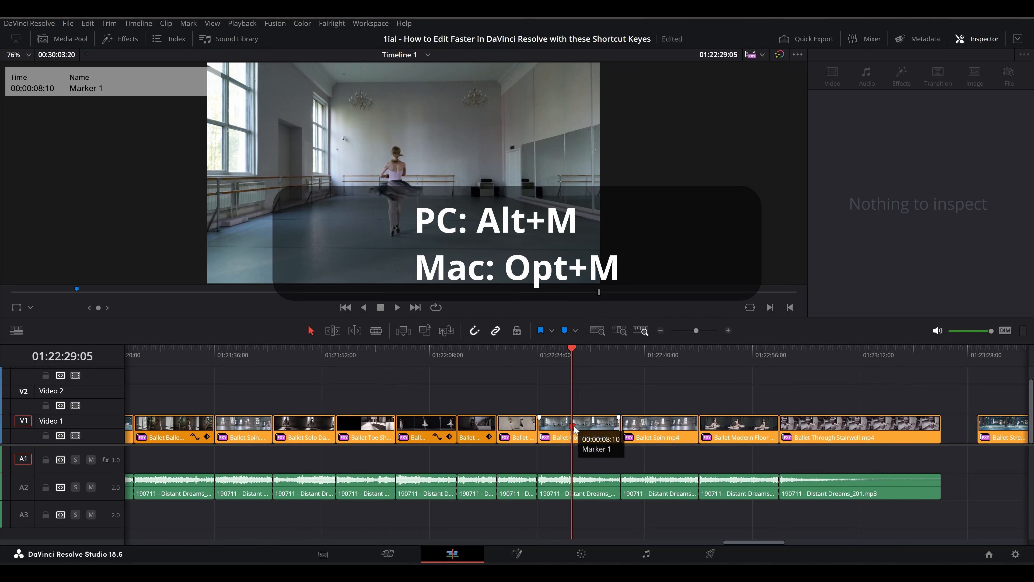
{"action": "left_click", "coordinate": [579, 428]}
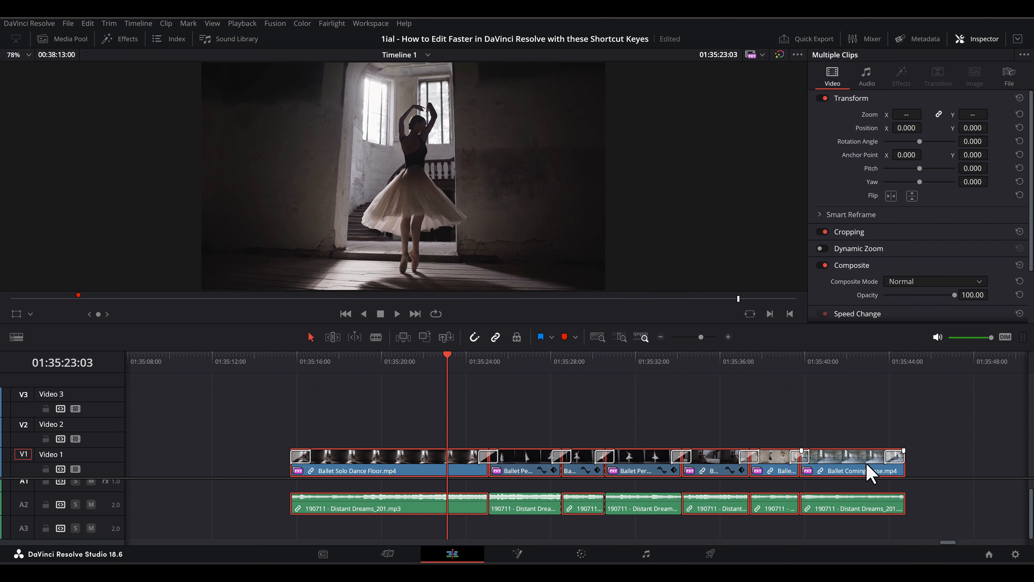
Step: Trim the end of Ballet Spin.mp4 back, then select Ballet Solo Dance Floor.mp4 alone
{"action": "left_click", "coordinate": [350, 457]}
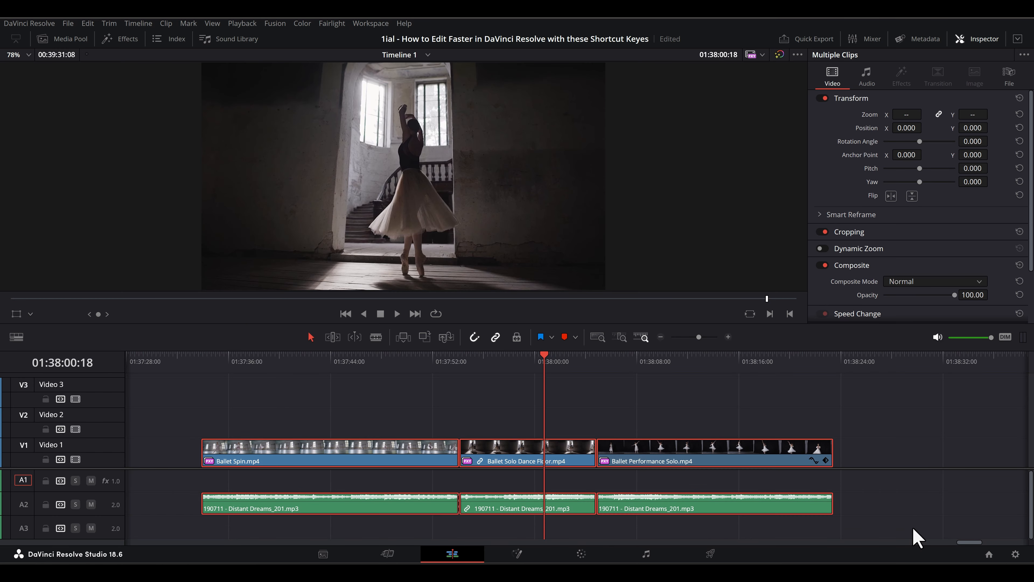
{"action": "mouse_move", "coordinate": [492, 354]}
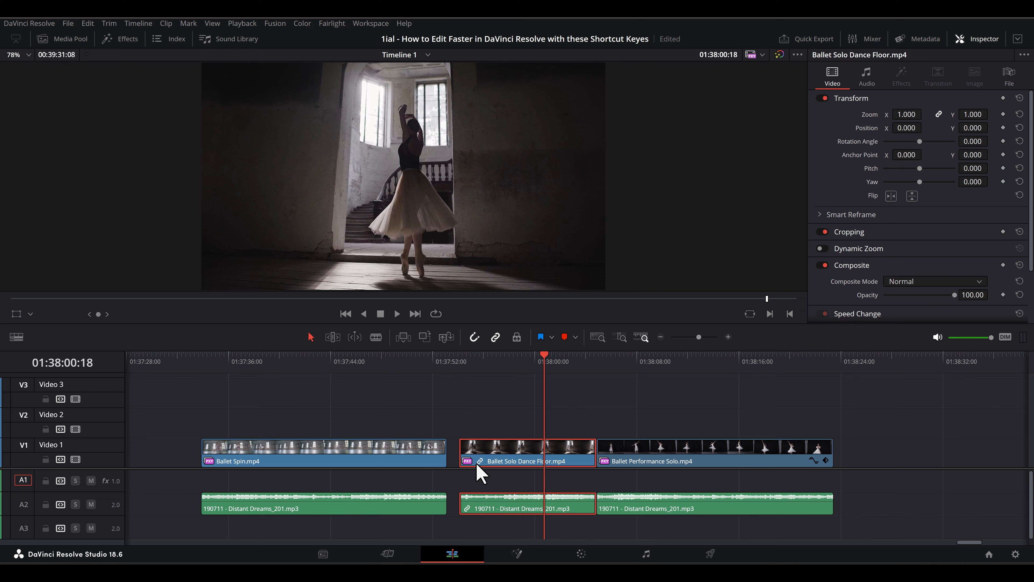
{"action": "left_click", "coordinate": [462, 467]}
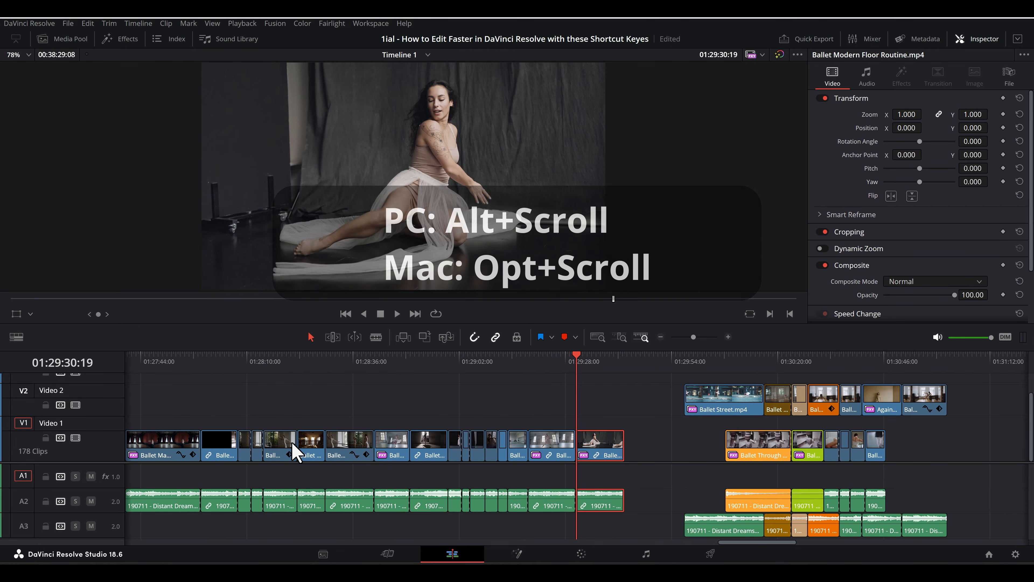
Step: Zoom the timeline out and pan to the empty stretch before the clips around 01:27:30
{"action": "scroll", "scroll_direction": "down", "scroll_amount": 3}
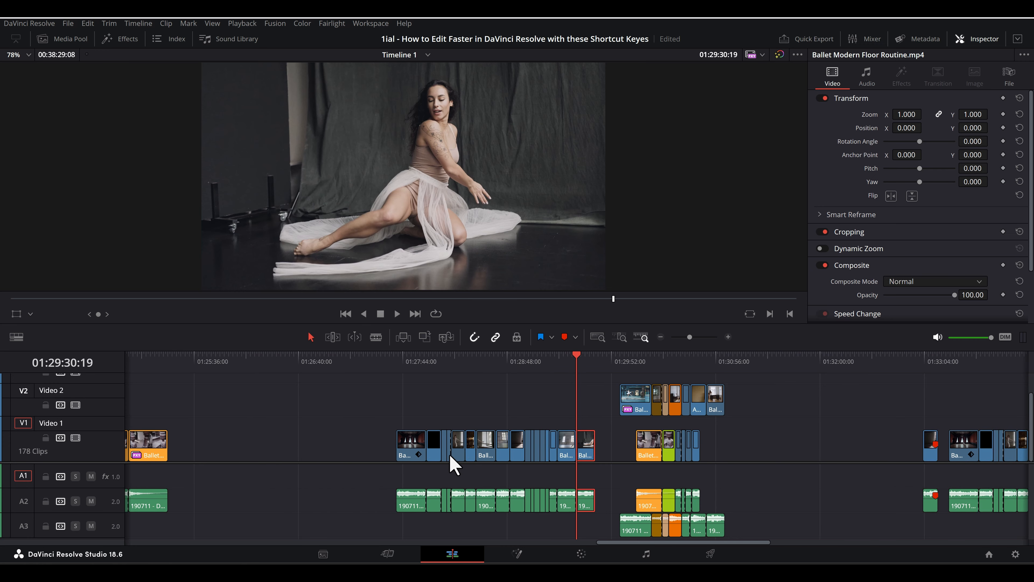
{"action": "scroll", "scroll_direction": "down", "scroll_amount": 3}
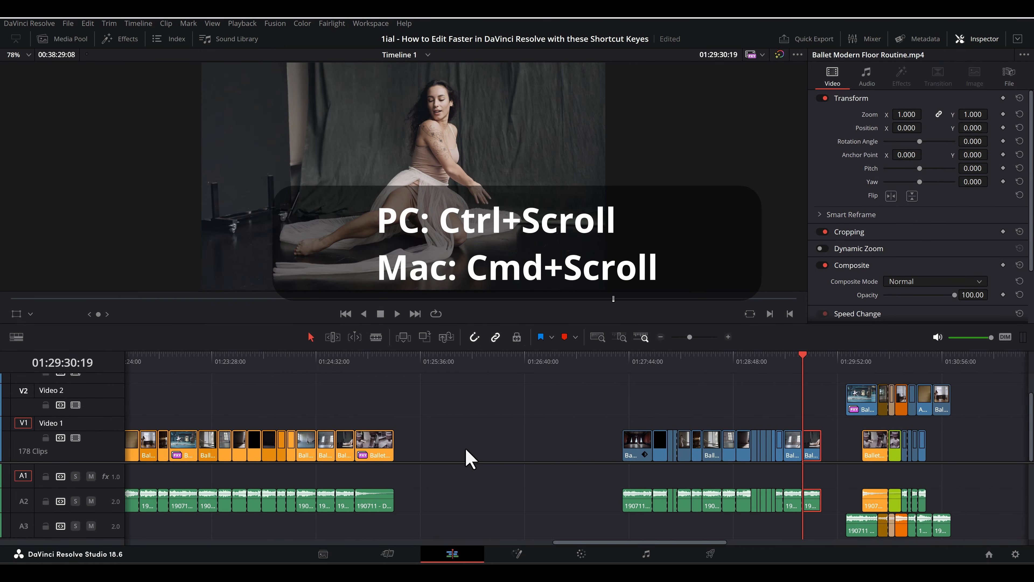
{"action": "scroll", "scroll_direction": "right", "scroll_amount": 3}
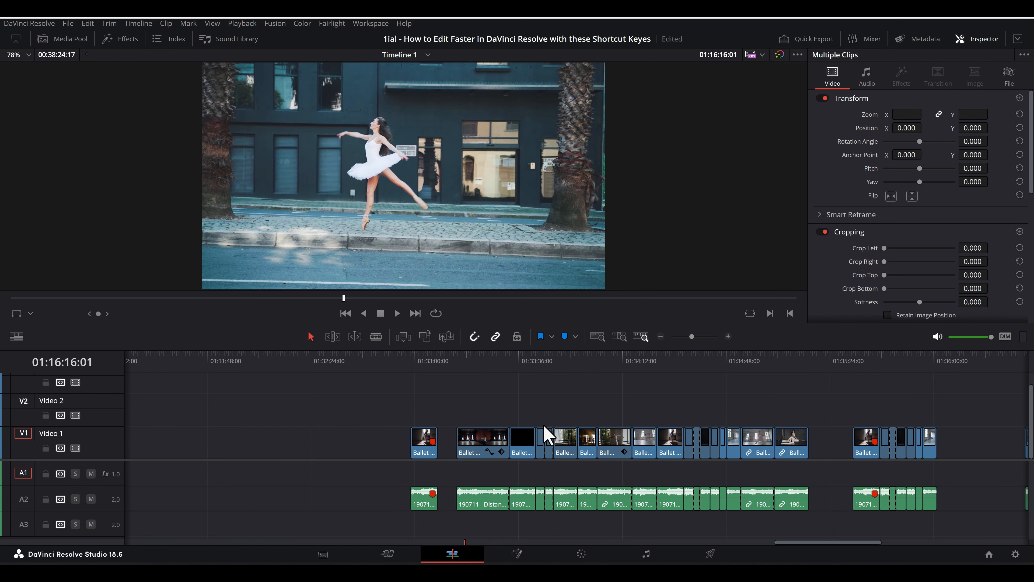
{"action": "mouse_move", "coordinate": [374, 189]}
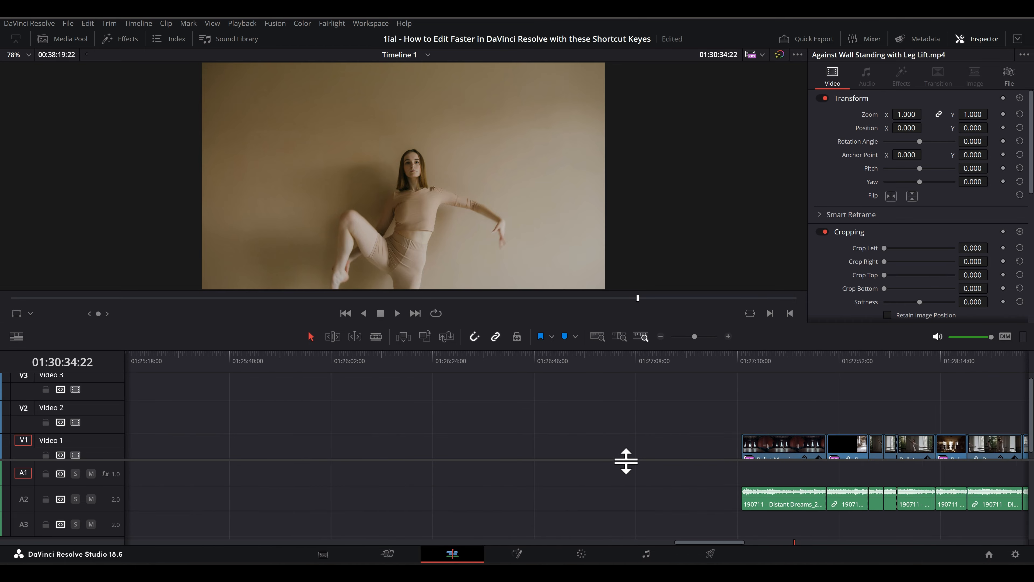
{"action": "scroll", "scroll_direction": "left", "scroll_amount": 3}
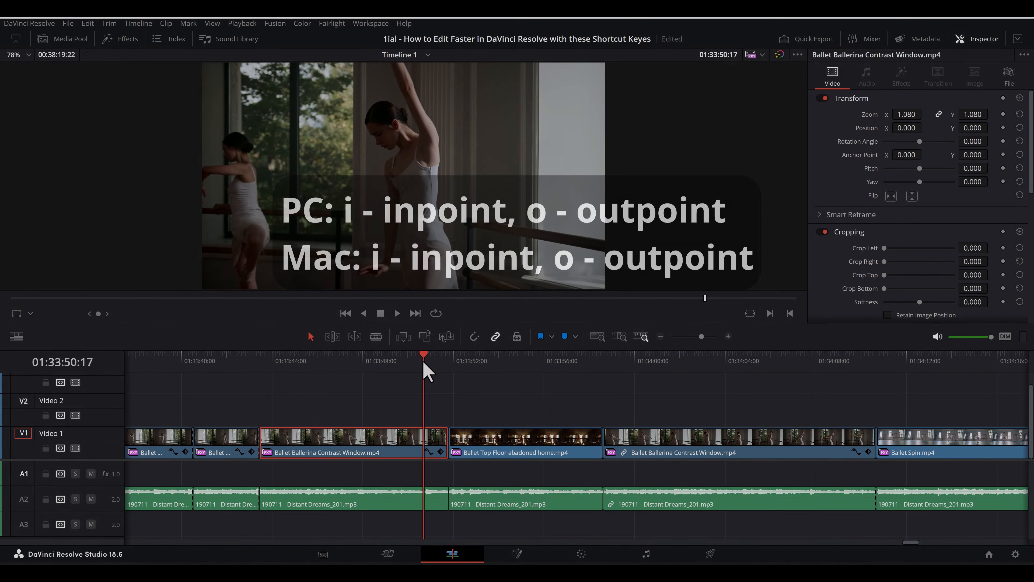
Step: Mark an in-to-out range from about 01:33:52 to 01:33:58 and play it back
{"action": "left_click", "coordinate": [483, 360]}
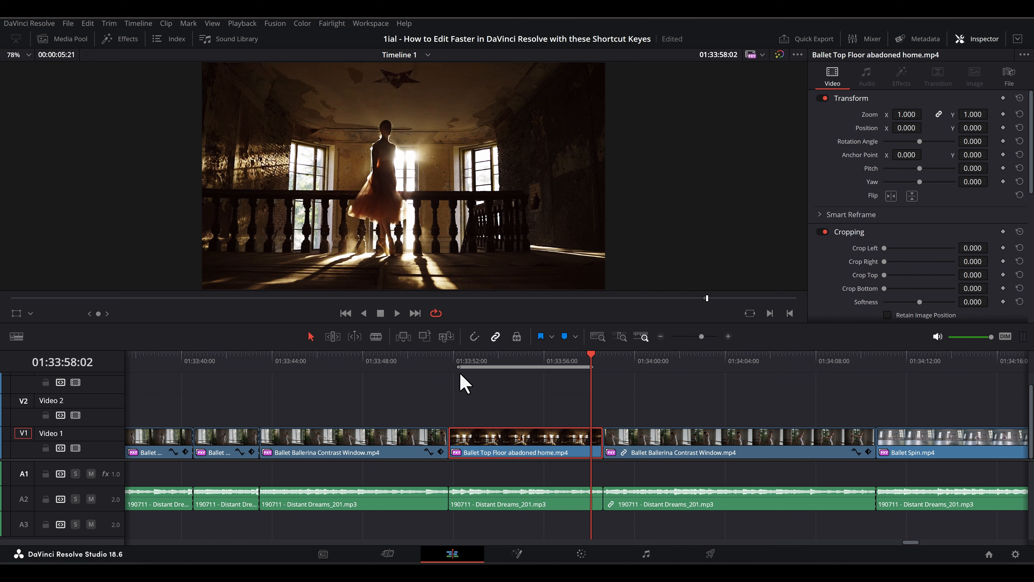
{"action": "key", "text": "Alt+/"}
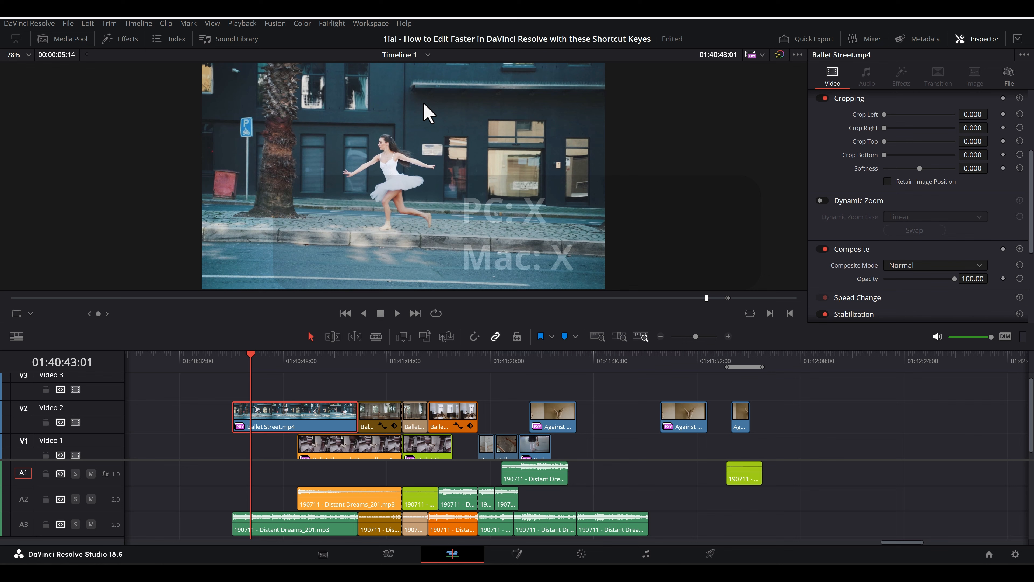
Step: Mark the short Against Wall Standing with Leg Lift.mp4 clip near 01:41:58 and go to the Fairlight page
{"action": "left_click", "coordinate": [305, 361]}
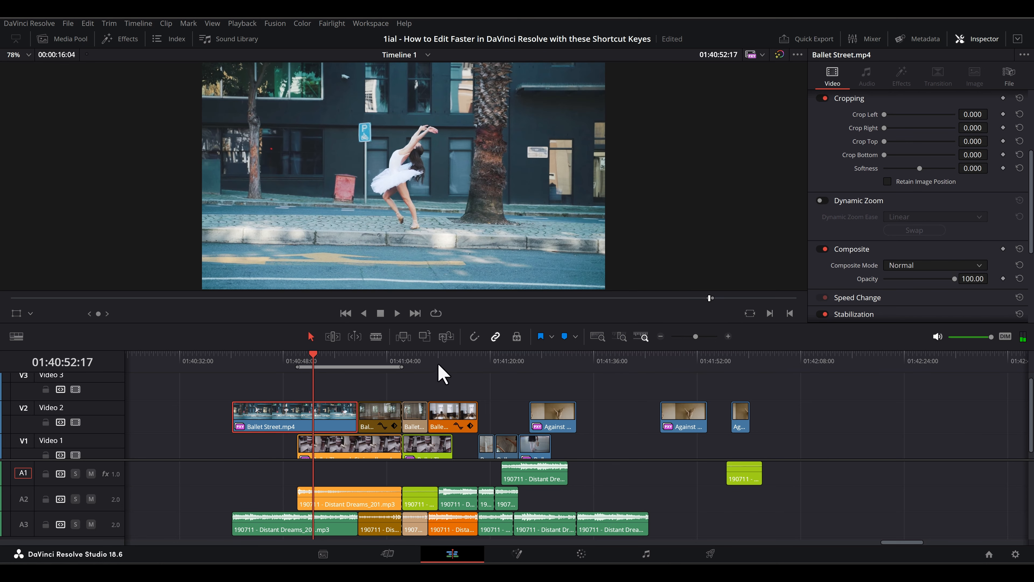
{"action": "left_click", "coordinate": [553, 417]}
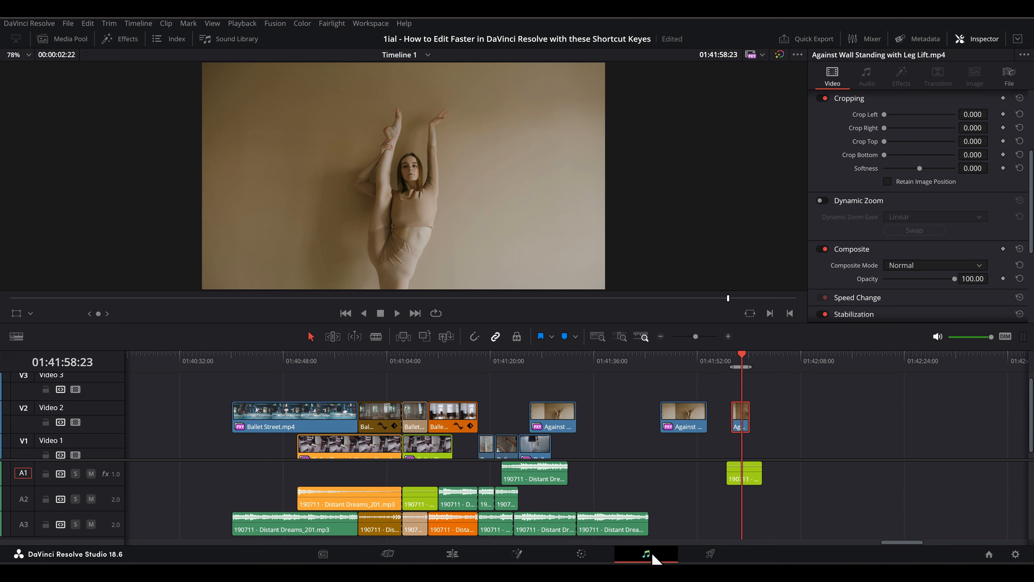
{"action": "left_click", "coordinate": [647, 554]}
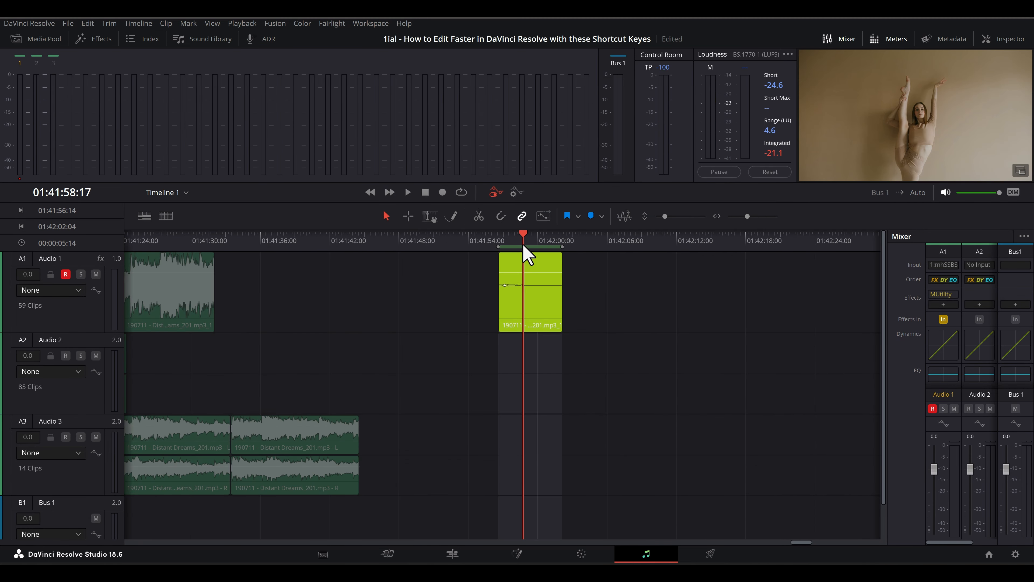
Step: Position the playhead within the marked range on the green Audio 1 clip
{"action": "left_click", "coordinate": [452, 554]}
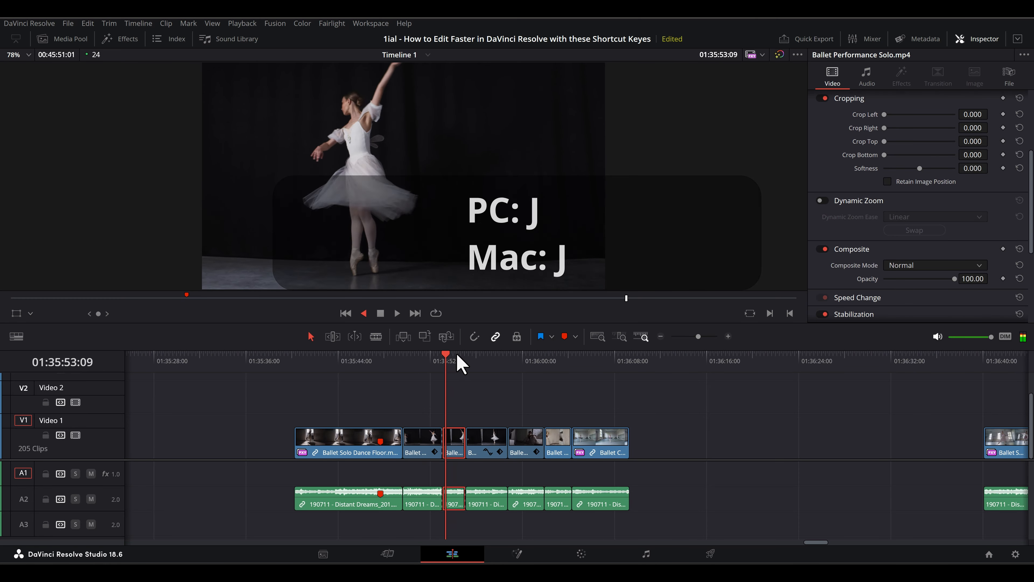
Step: Place the playhead on the ruler and play the timeline backwards at double speed
{"action": "left_click", "coordinate": [397, 313]}
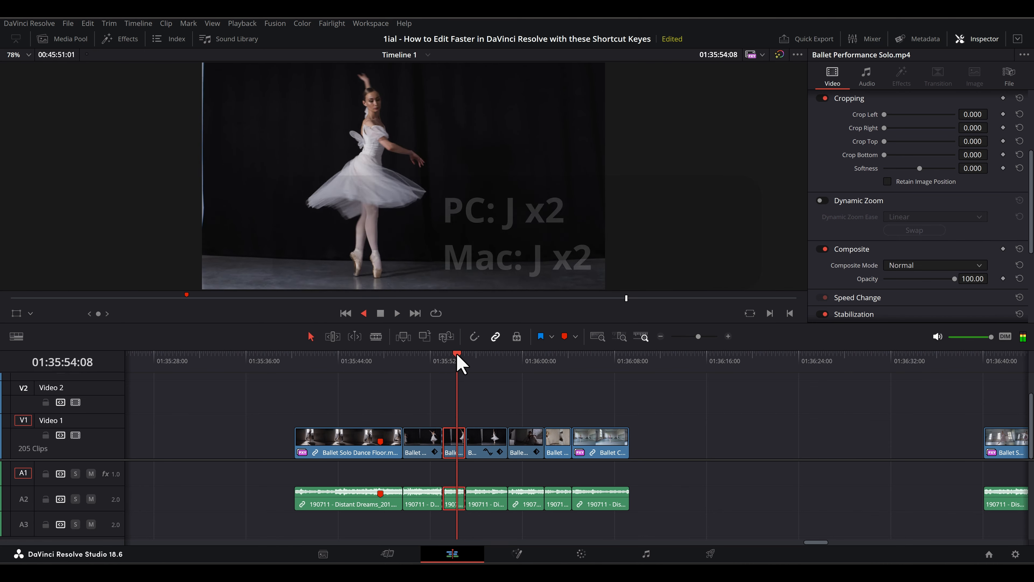
{"action": "key", "text": "j"}
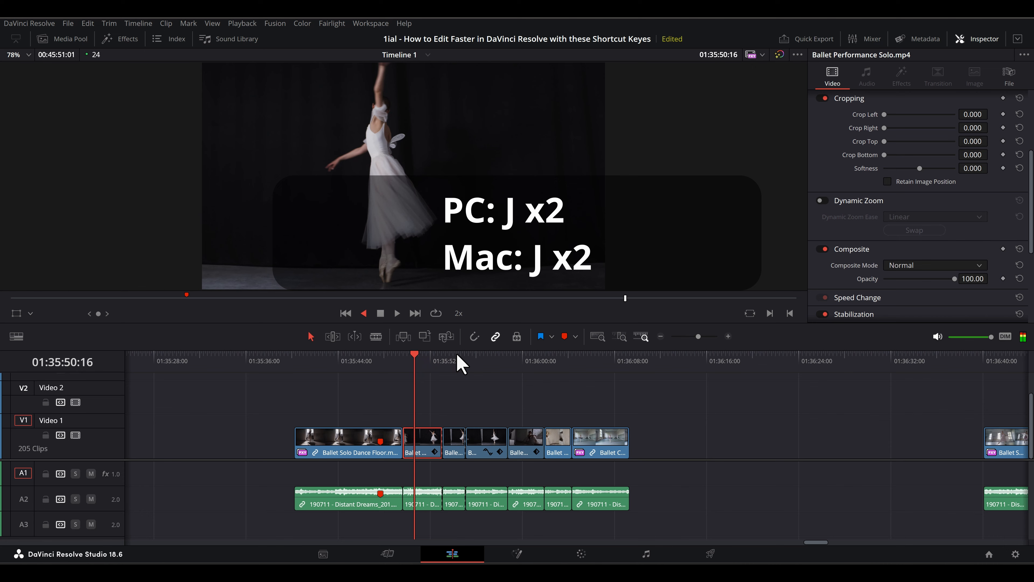
{"action": "key", "text": "l"}
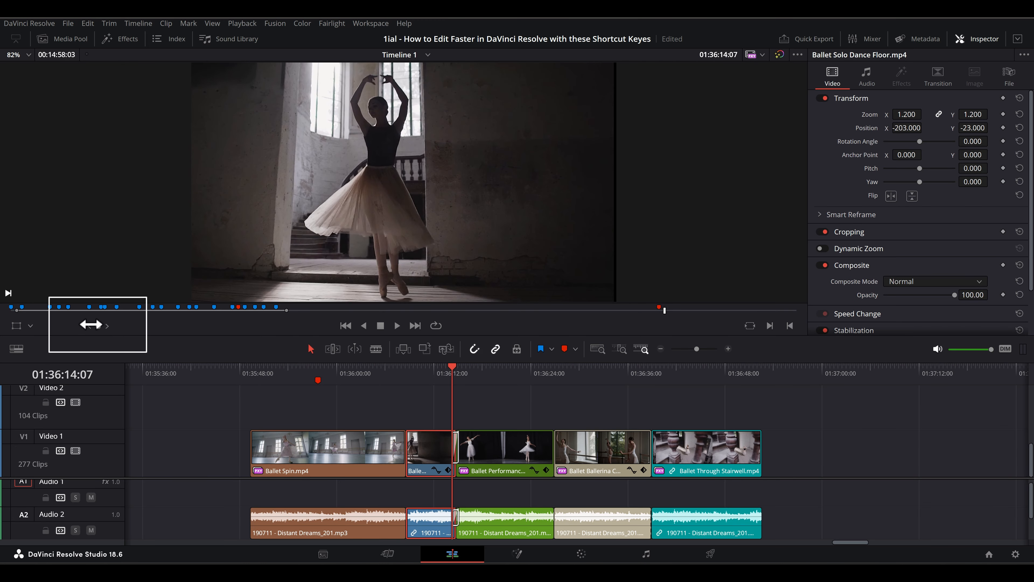
Step: Select Ballet Solo Dance Floor.mp4 to adjust its transform zoom to 1.200 and position -203, -23
{"action": "left_click", "coordinate": [504, 447]}
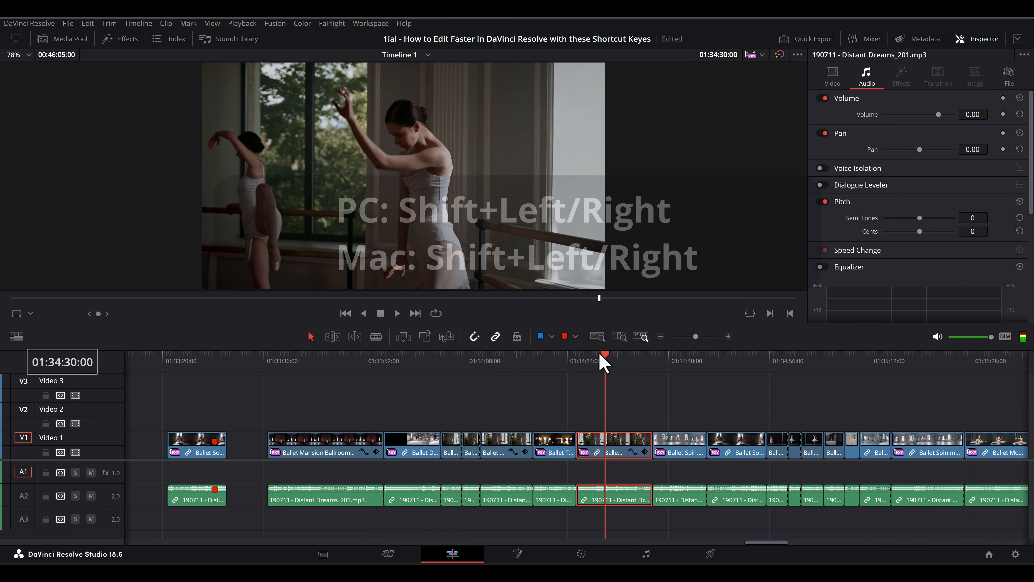
Step: Jump the playhead in larger steps and select the audio clip on track A1
{"action": "key", "text": "Left"}
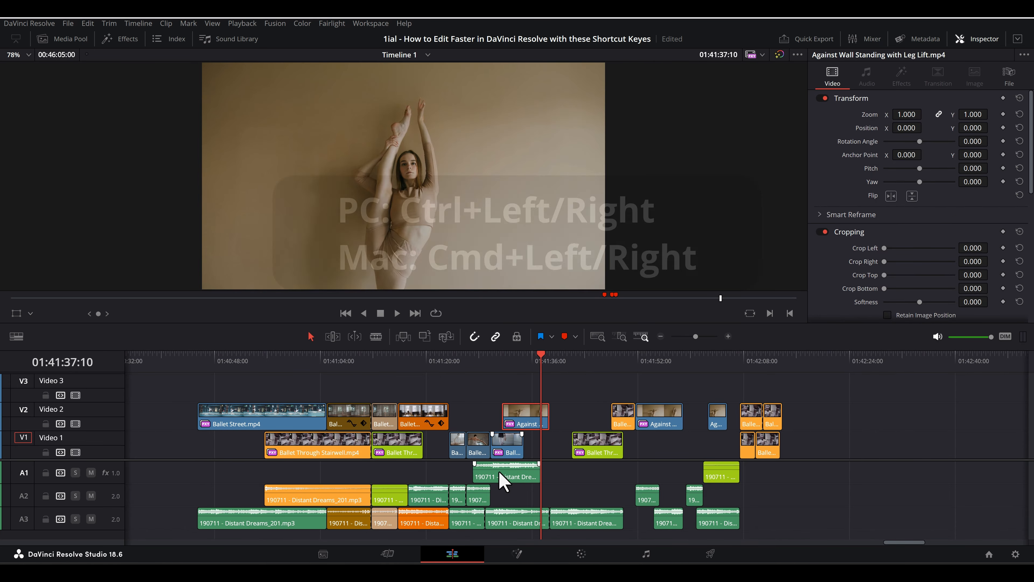
{"action": "left_click", "coordinate": [507, 452]}
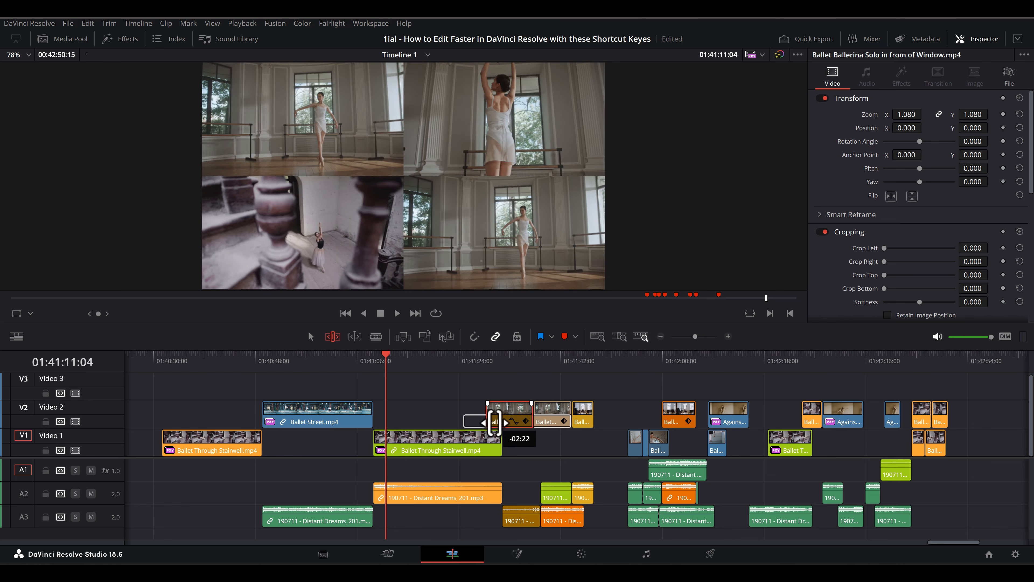
Step: Slip/slide the short ballet clip along Video 2 in Trim Edit mode with the four-up preview
{"action": "left_click_drag", "start_coordinate": [491, 422], "coordinate": [521, 422]}
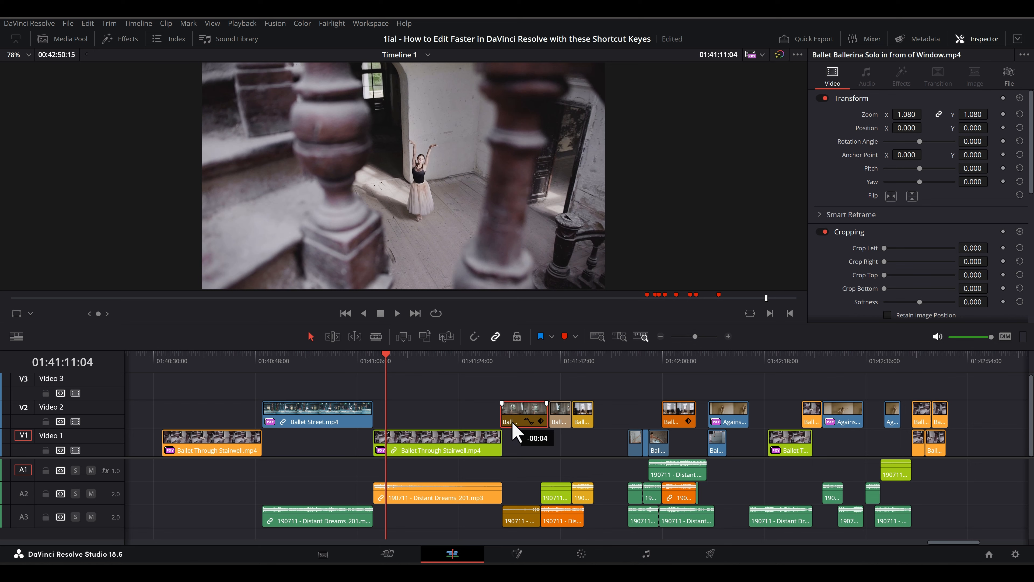
Step: Select the V2 ballet clip now starting where the V1 stairwell clip ends
{"action": "left_click", "coordinate": [333, 337]}
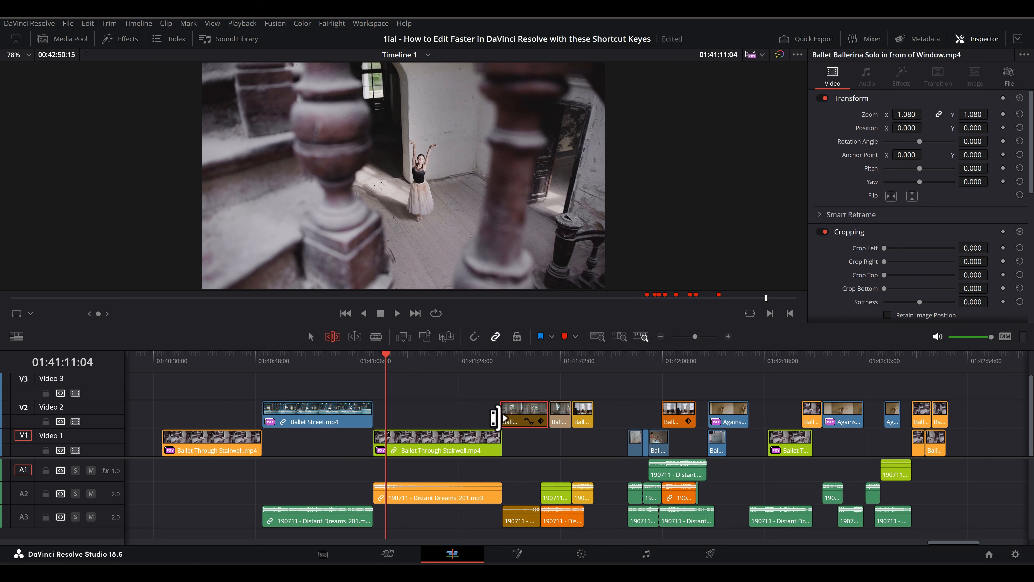